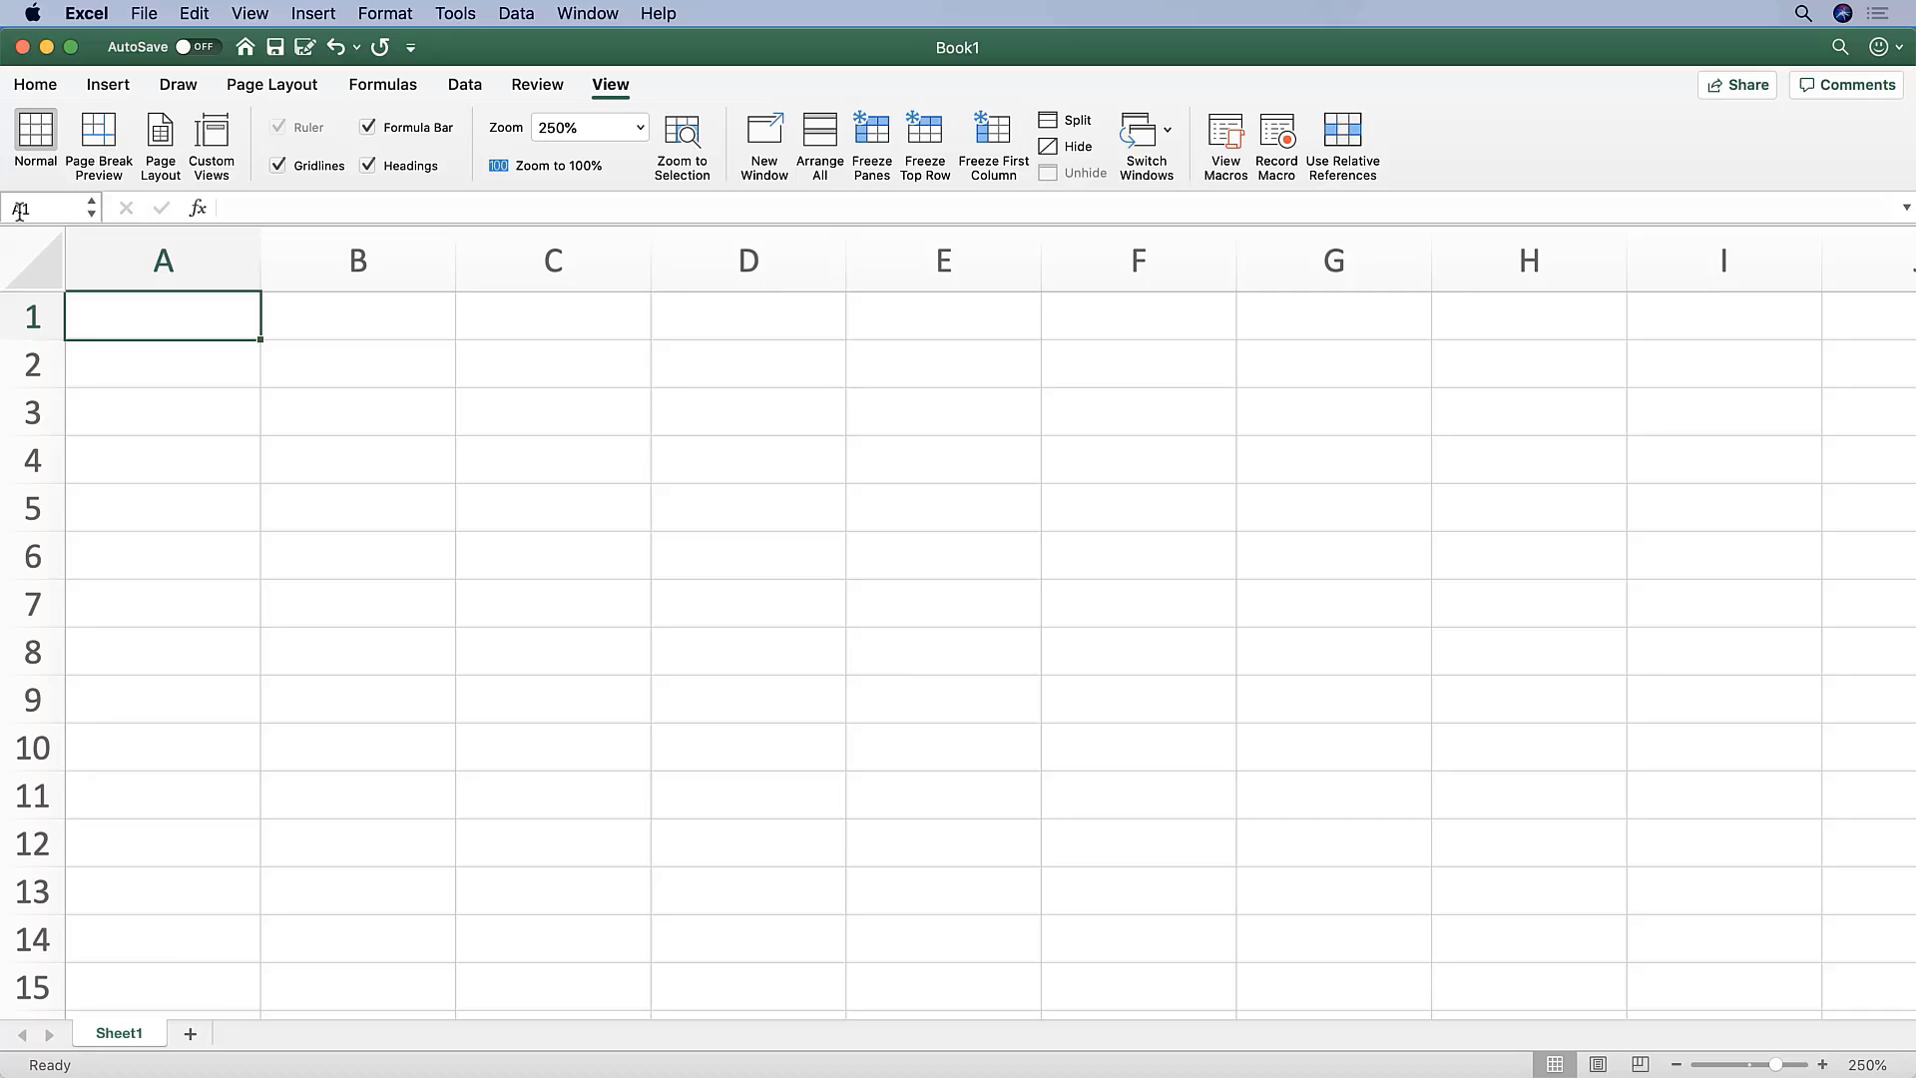
mouse_move(34, 208)
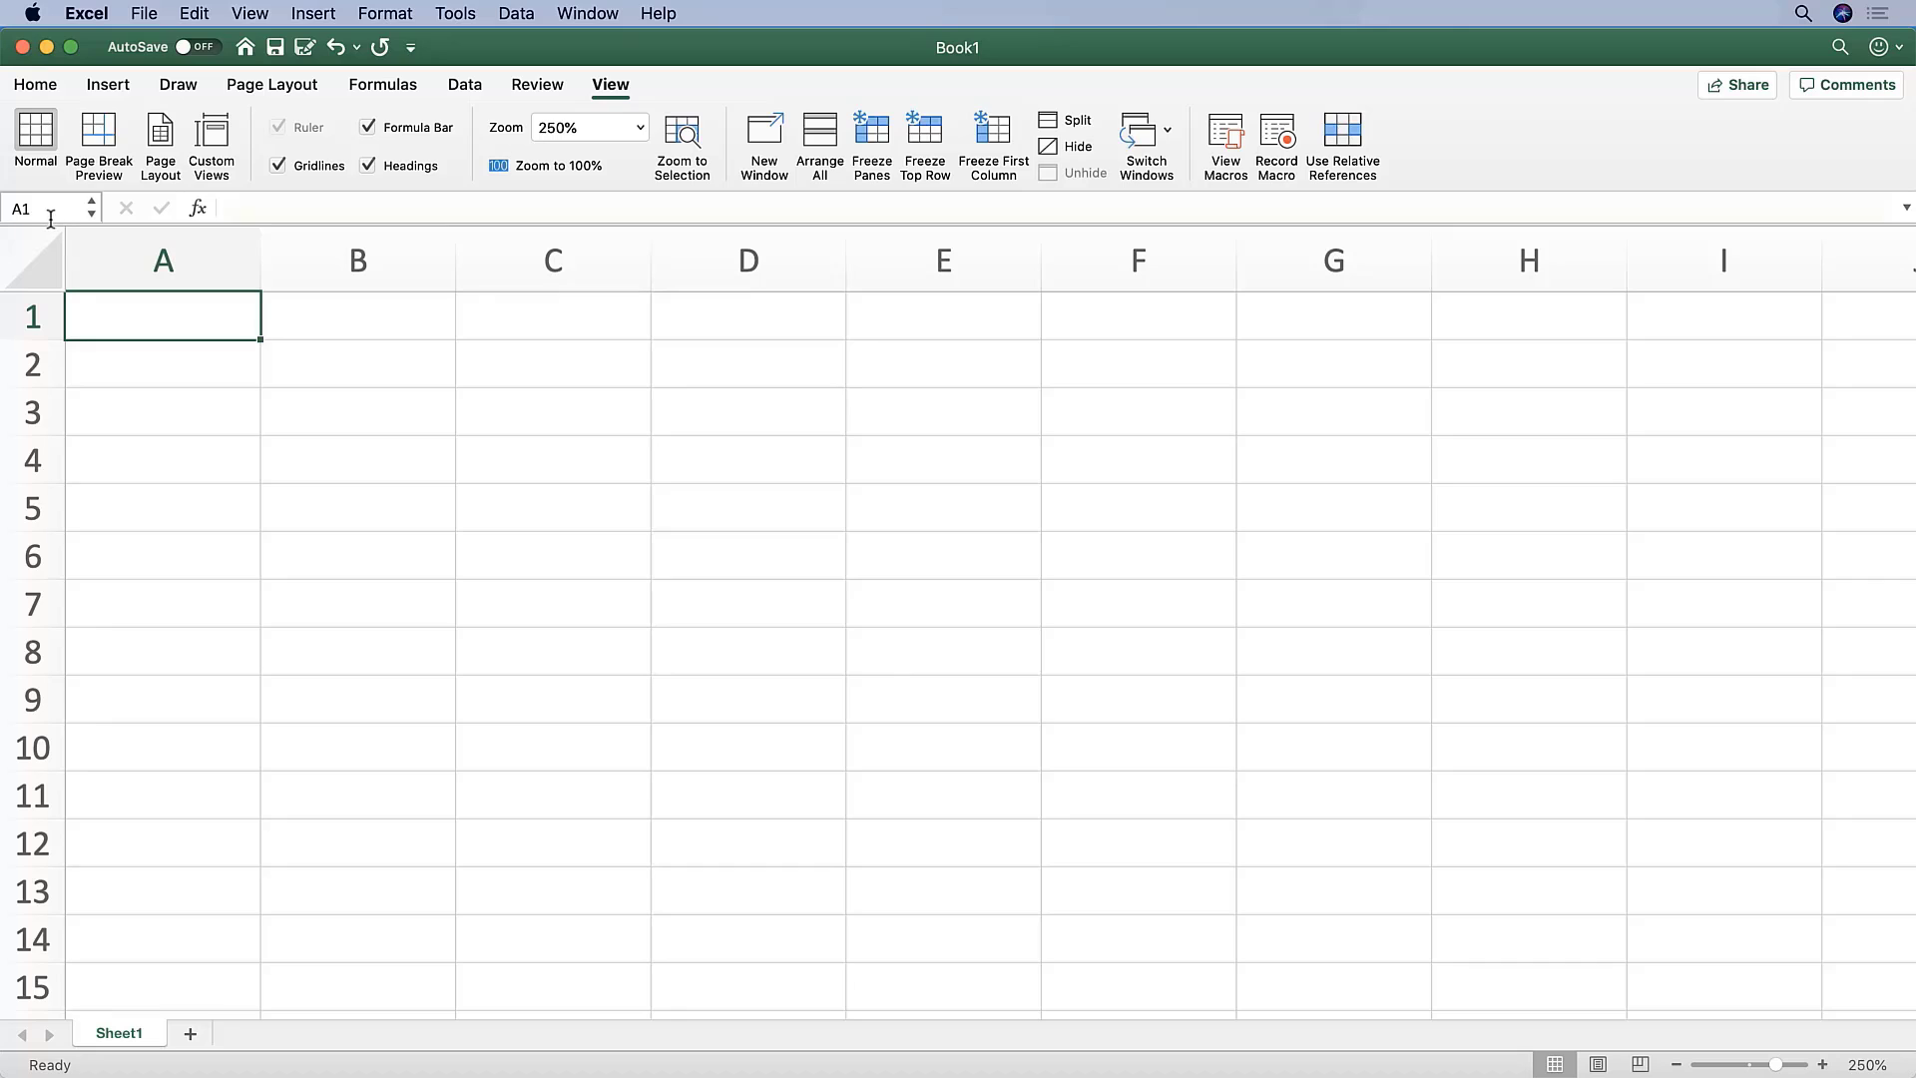
mouse_move(60, 210)
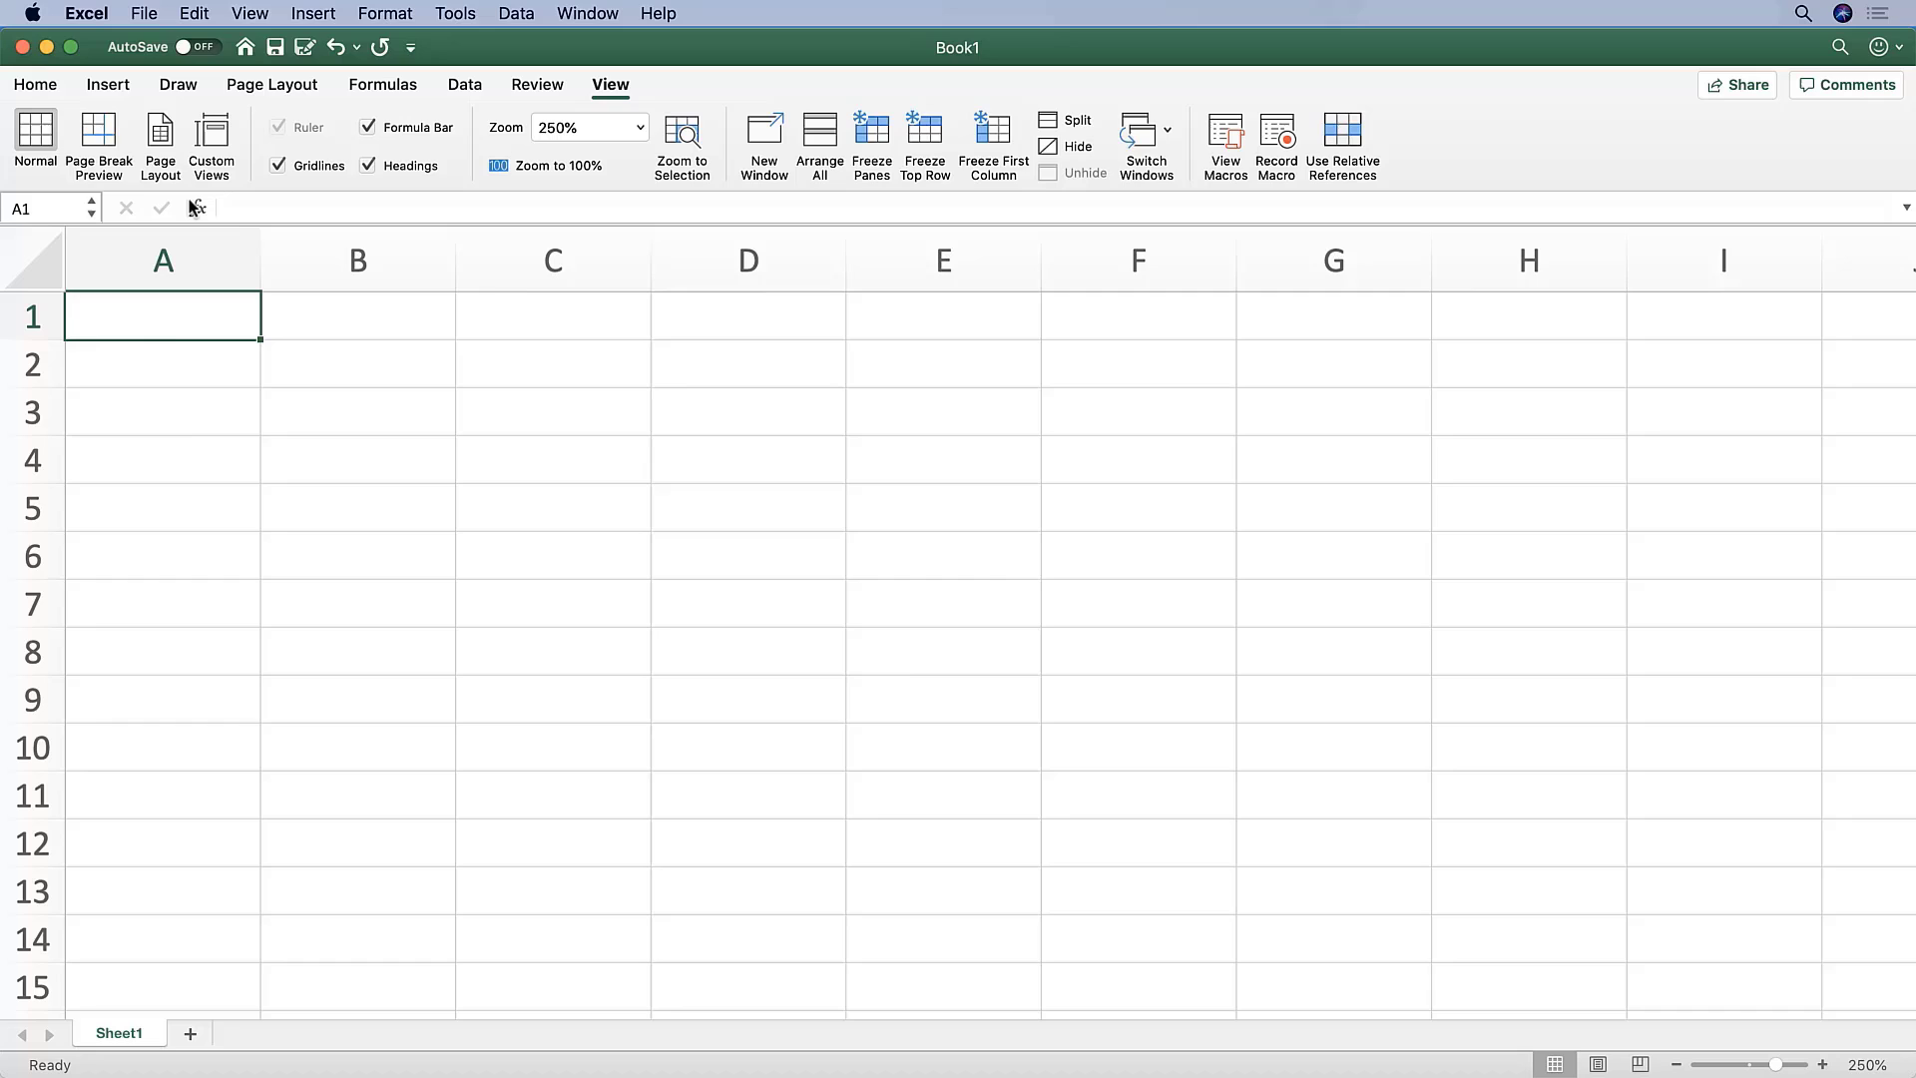
Select the whole of row 1 from its header, then select cell D4
click(164, 261)
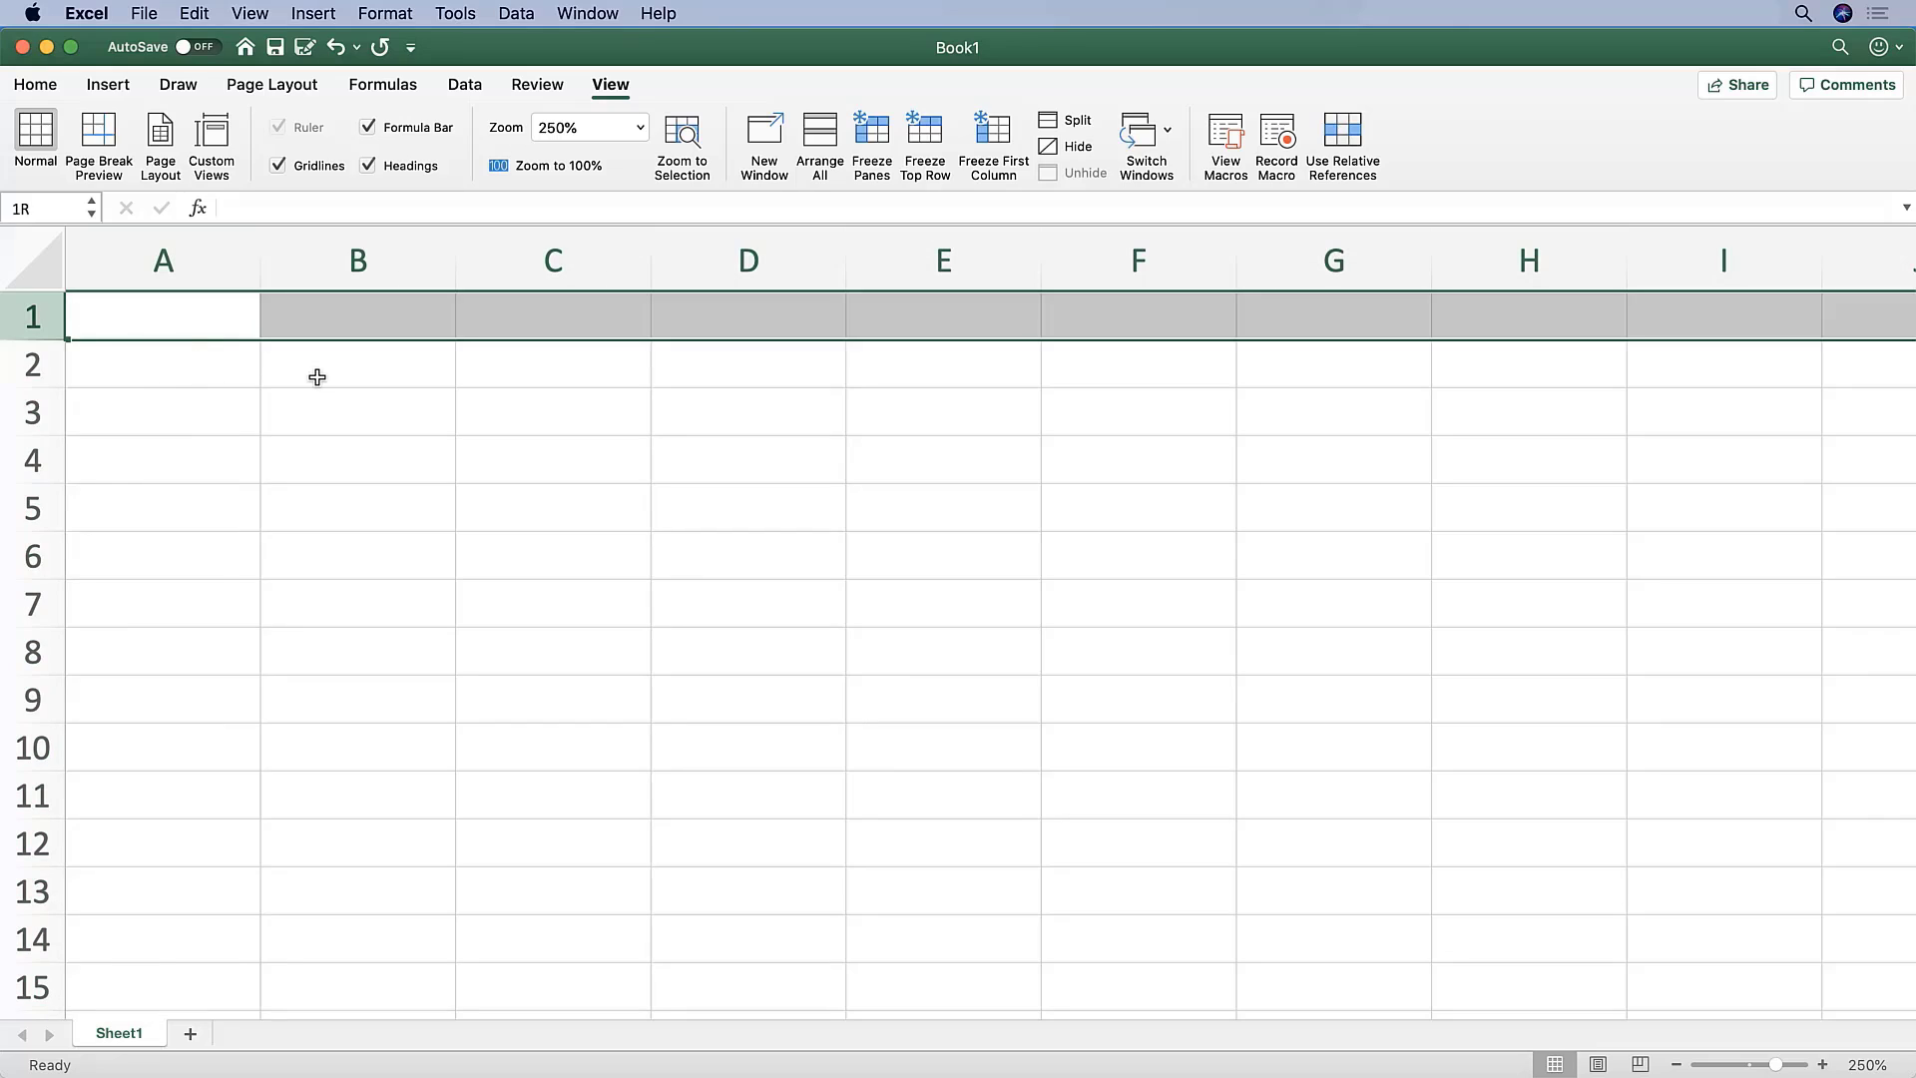
click(163, 316)
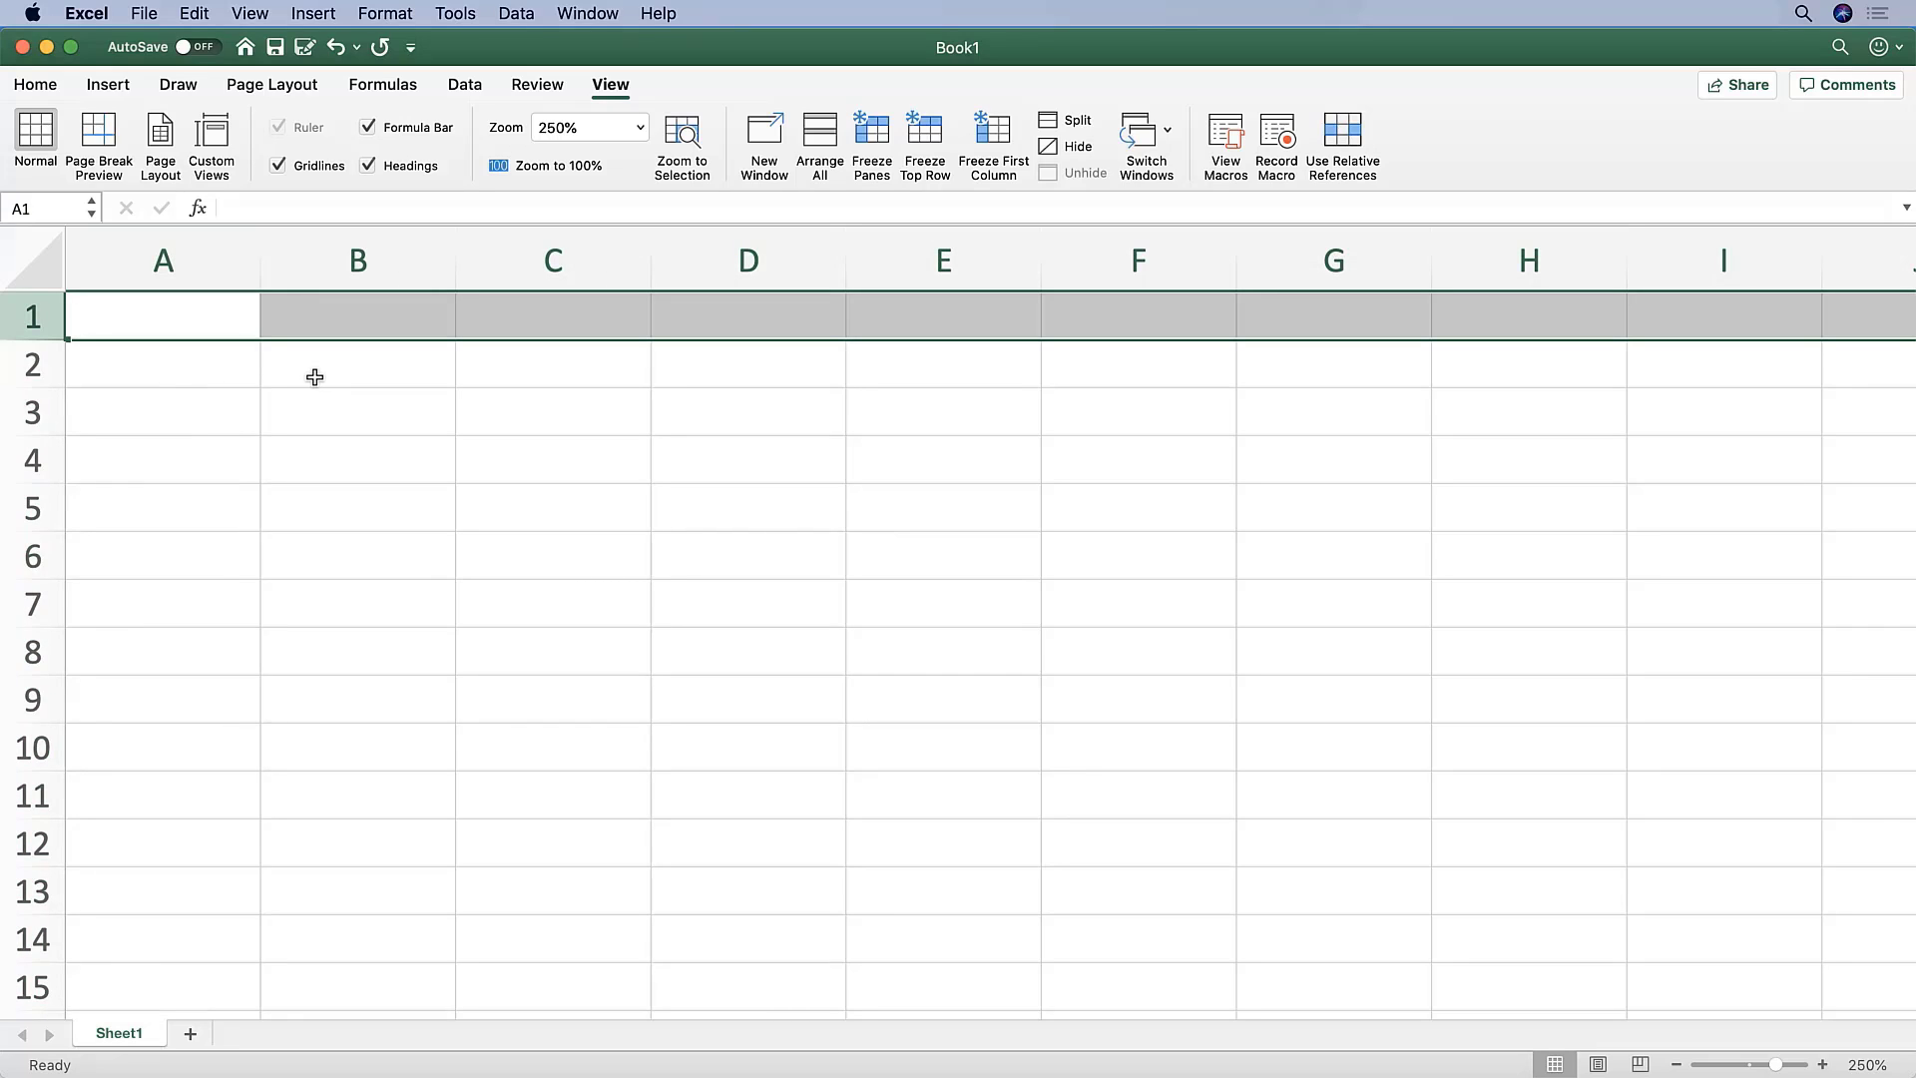
click(746, 459)
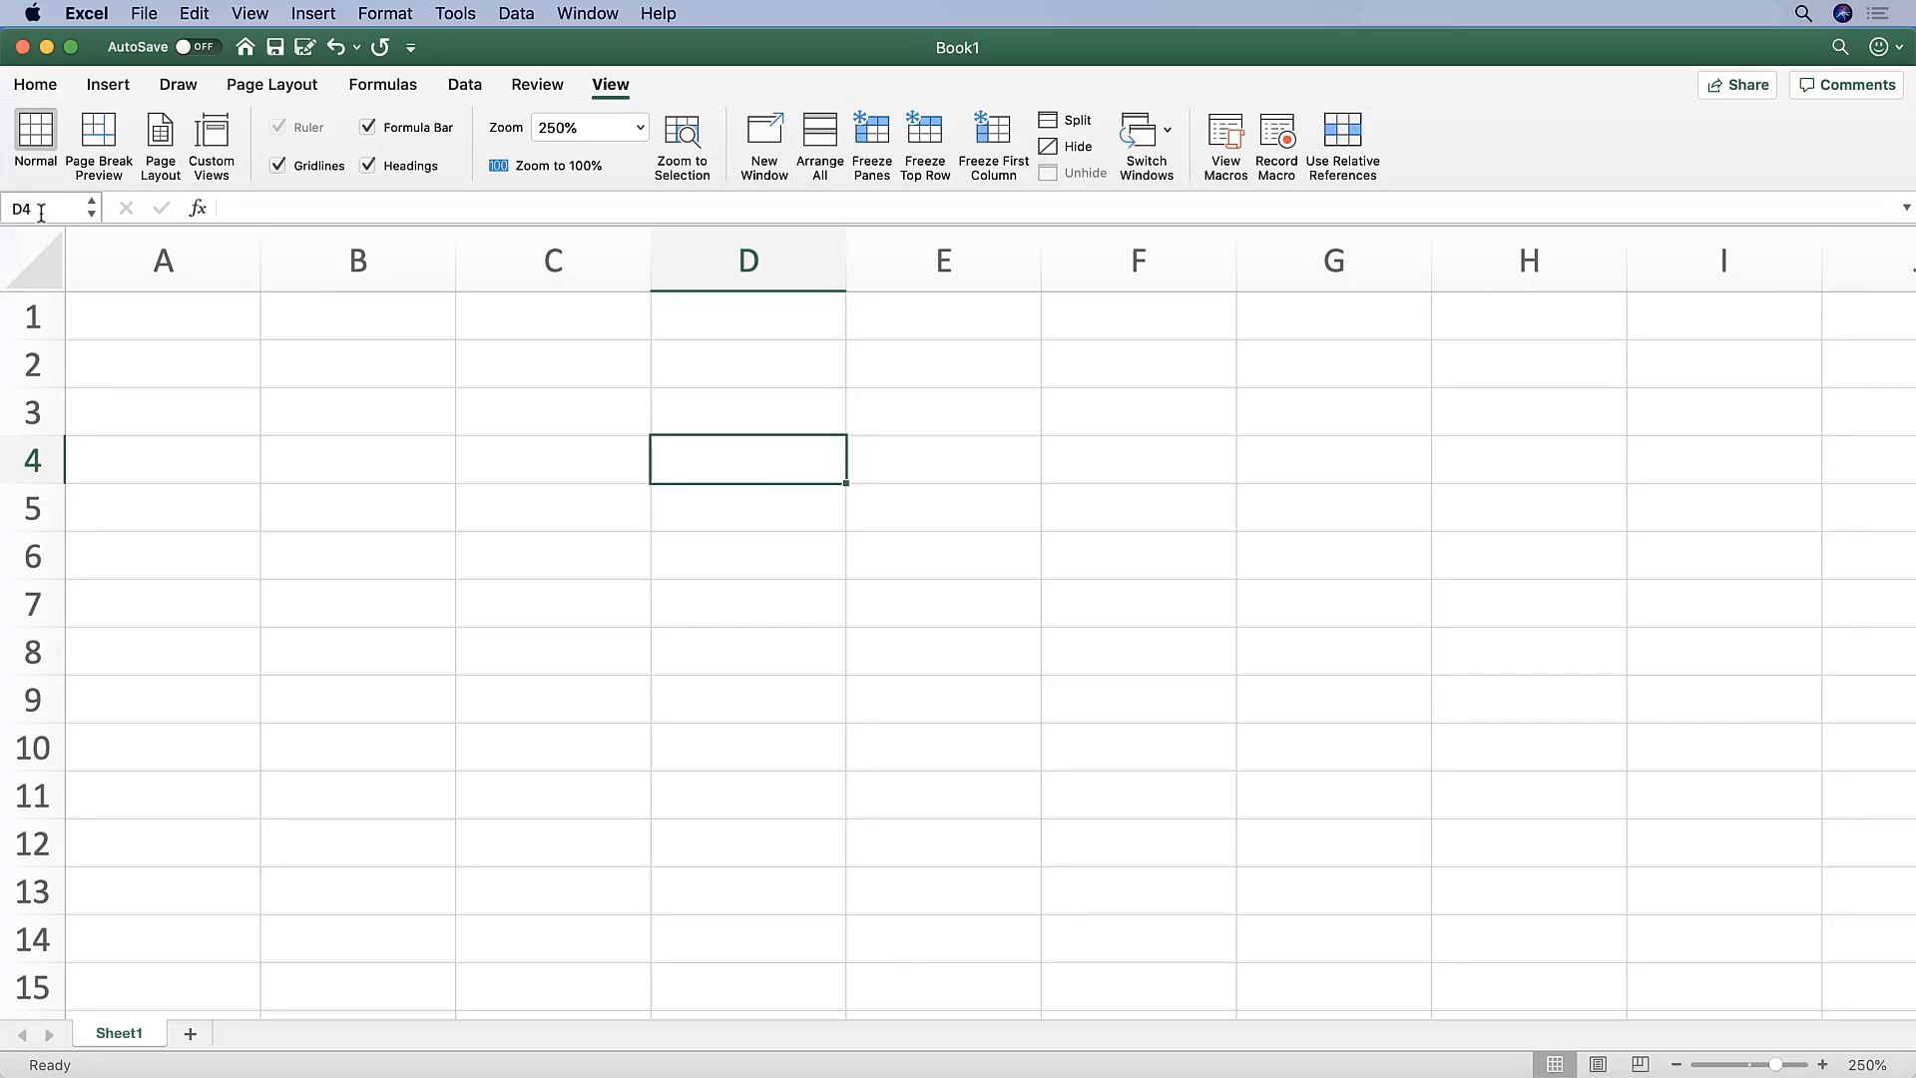
mouse_move(864, 471)
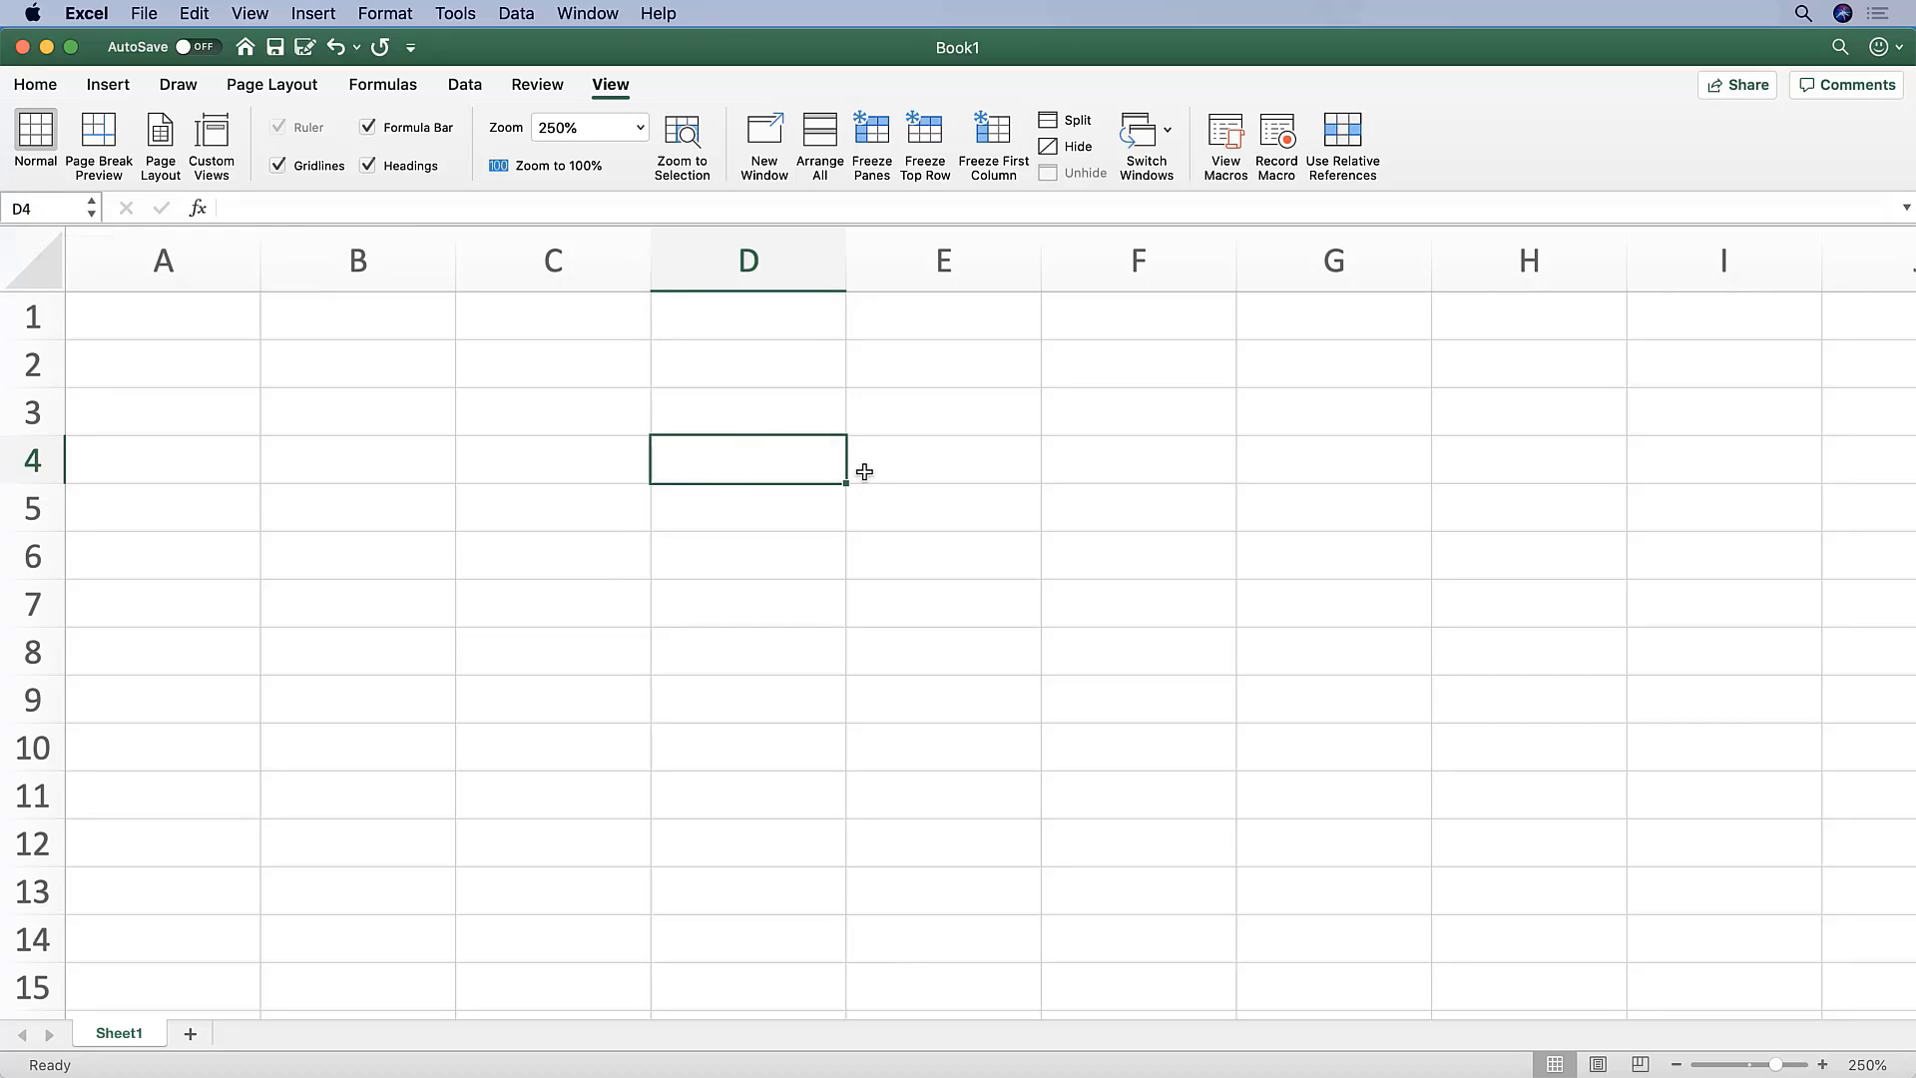
mouse_move(761, 470)
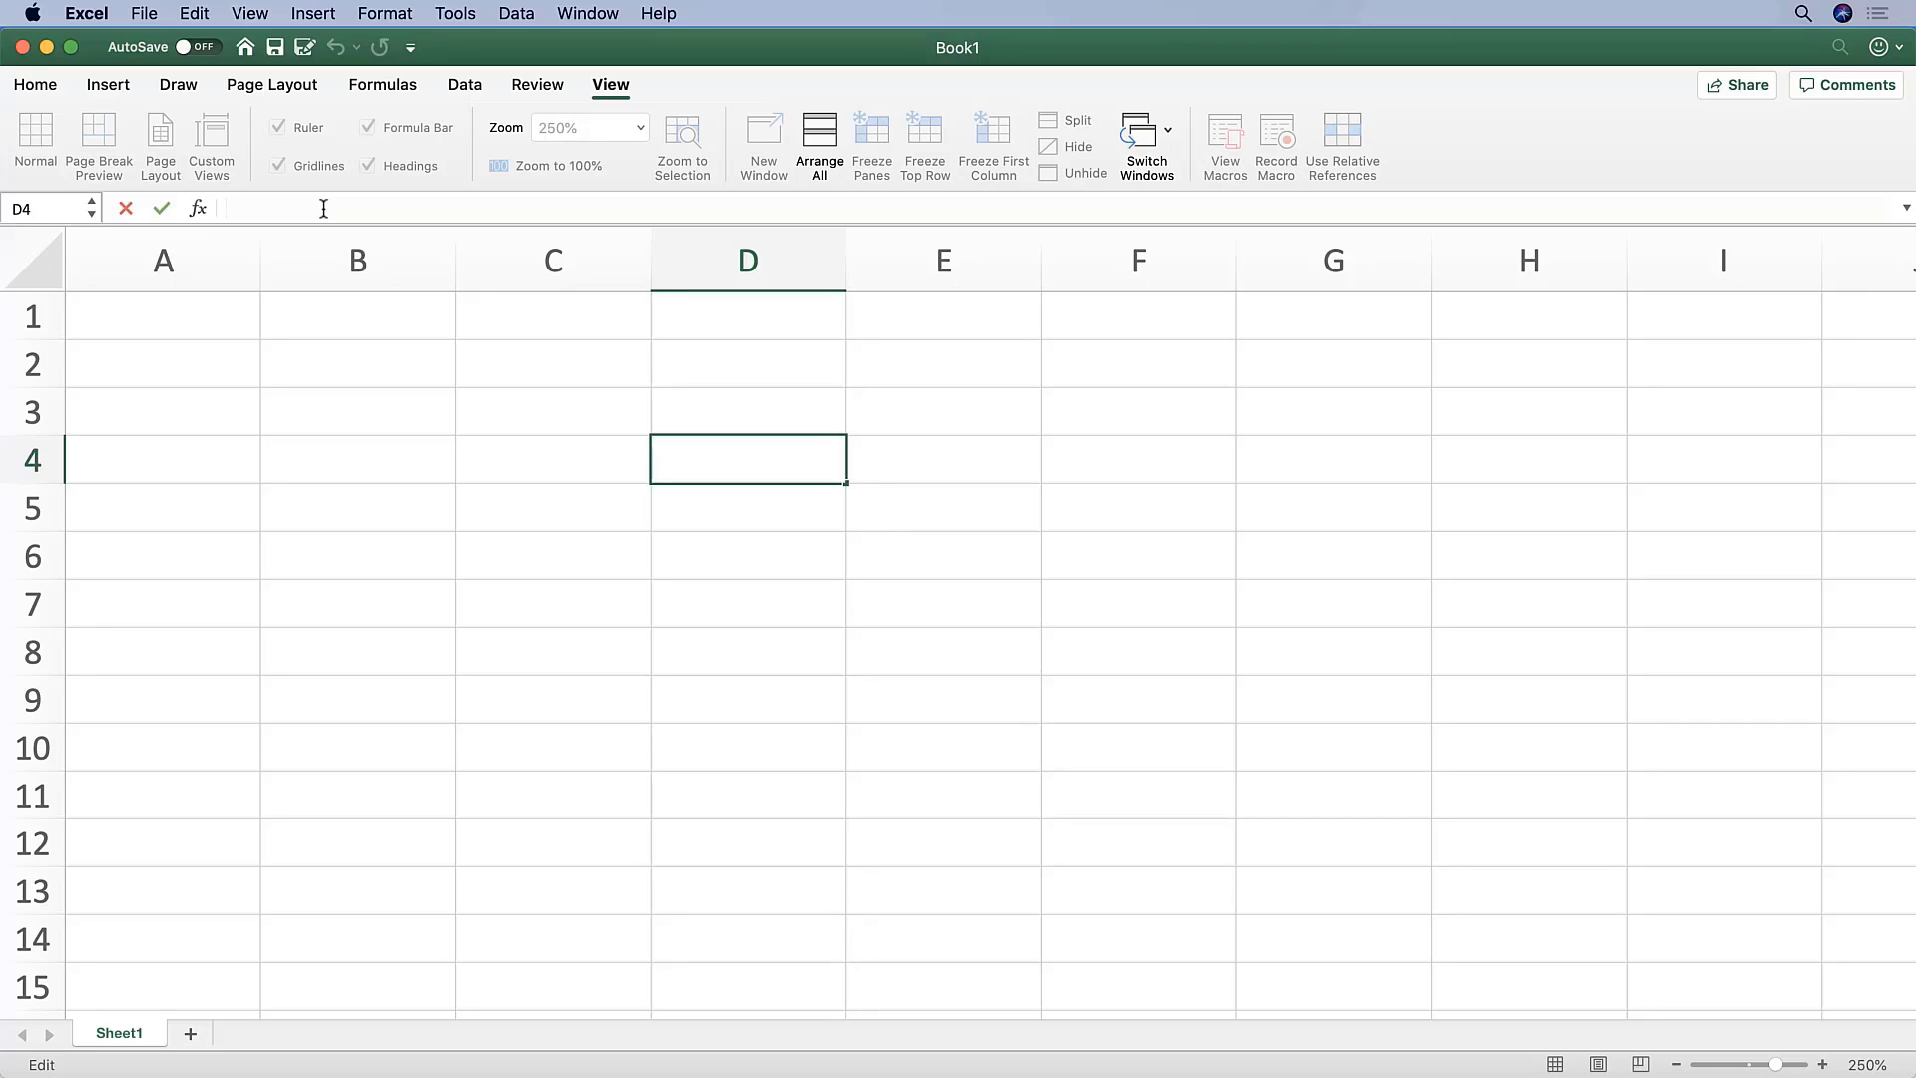
mouse_move(435, 401)
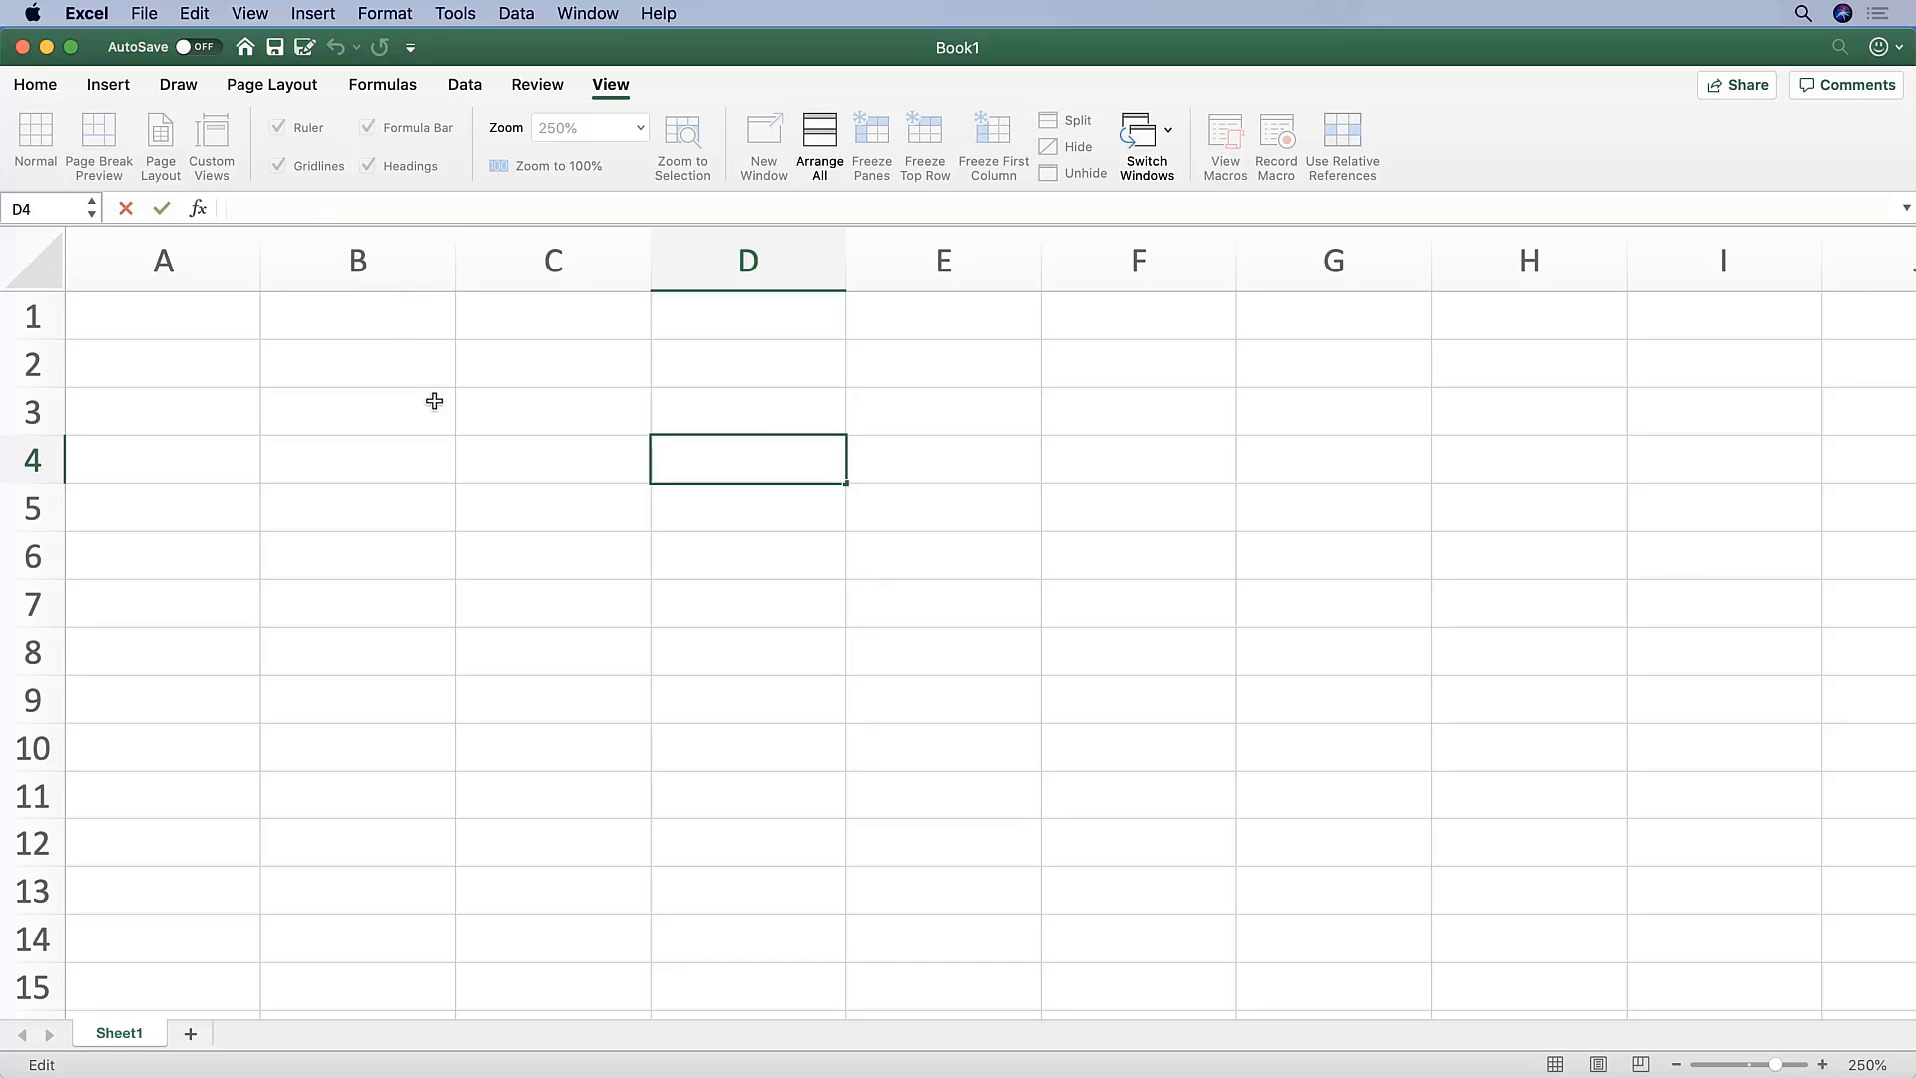
mouse_move(431, 475)
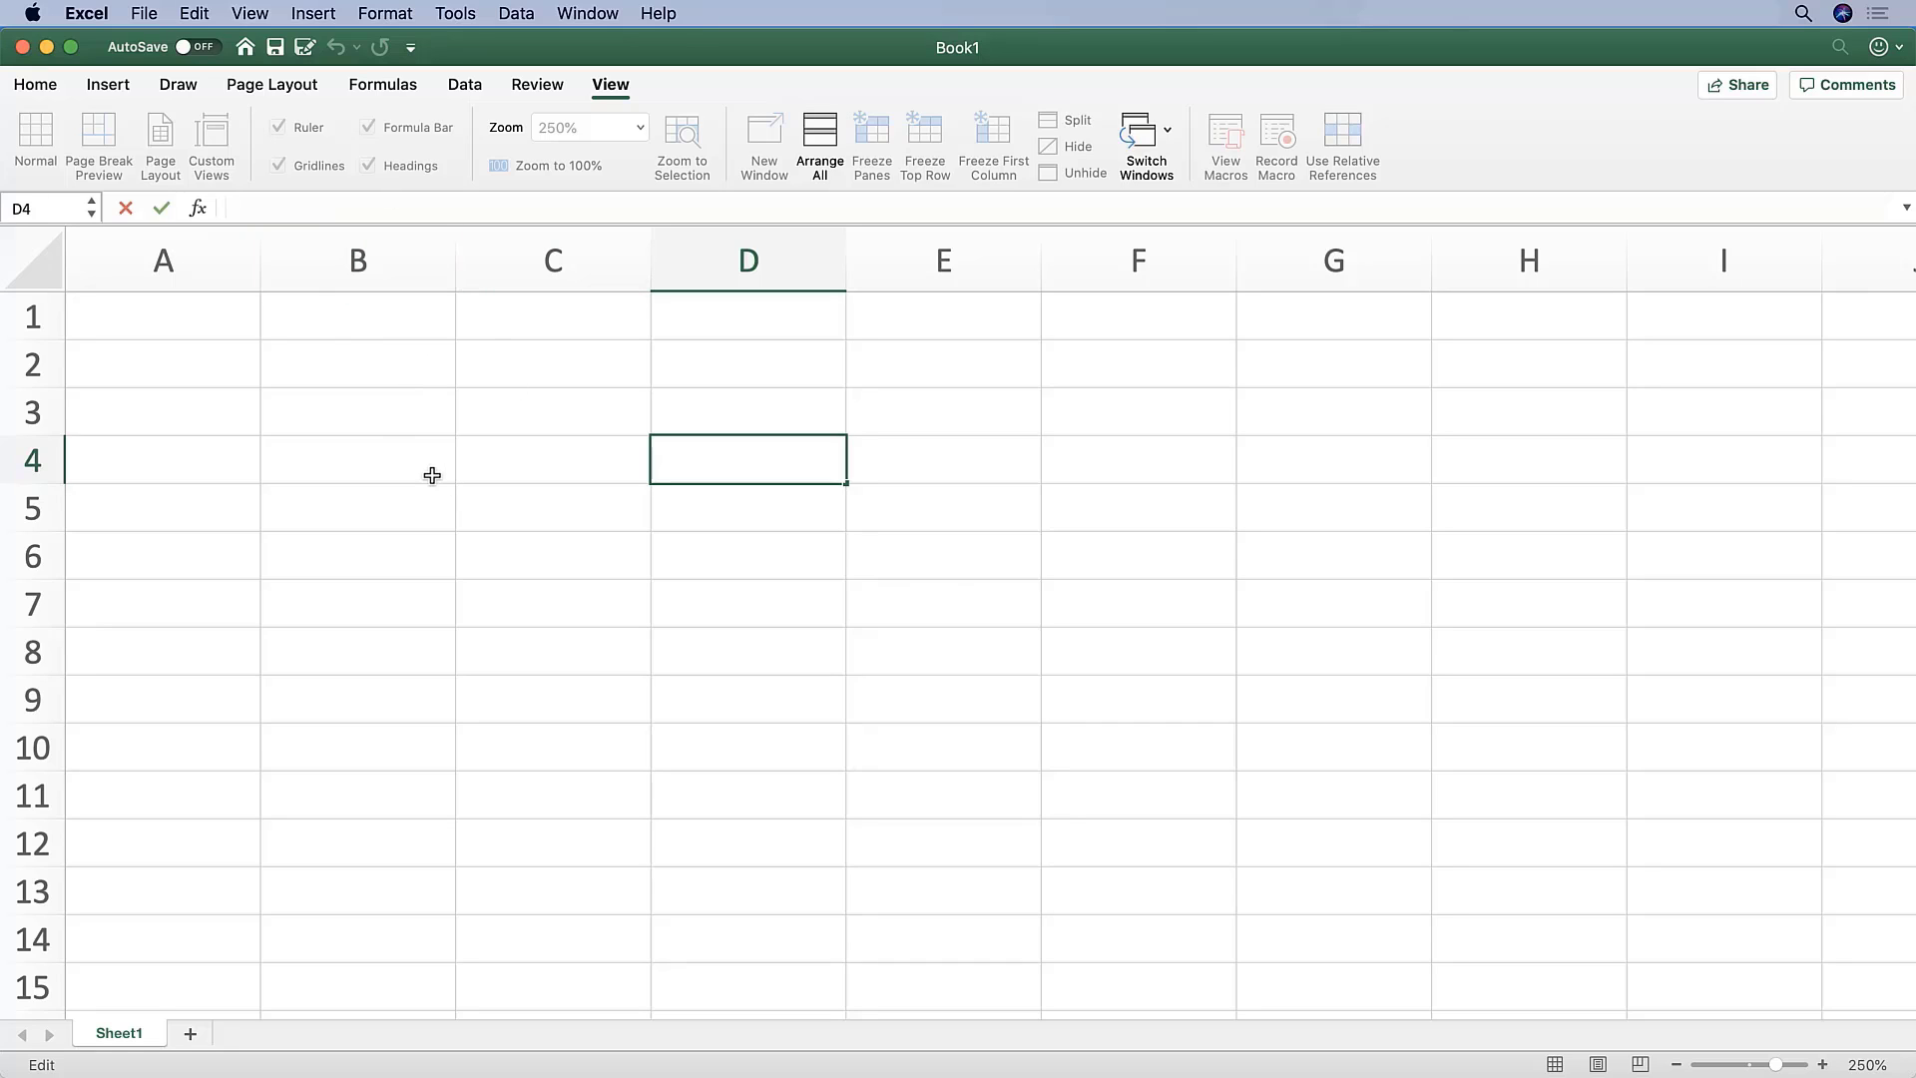
mouse_move(828, 471)
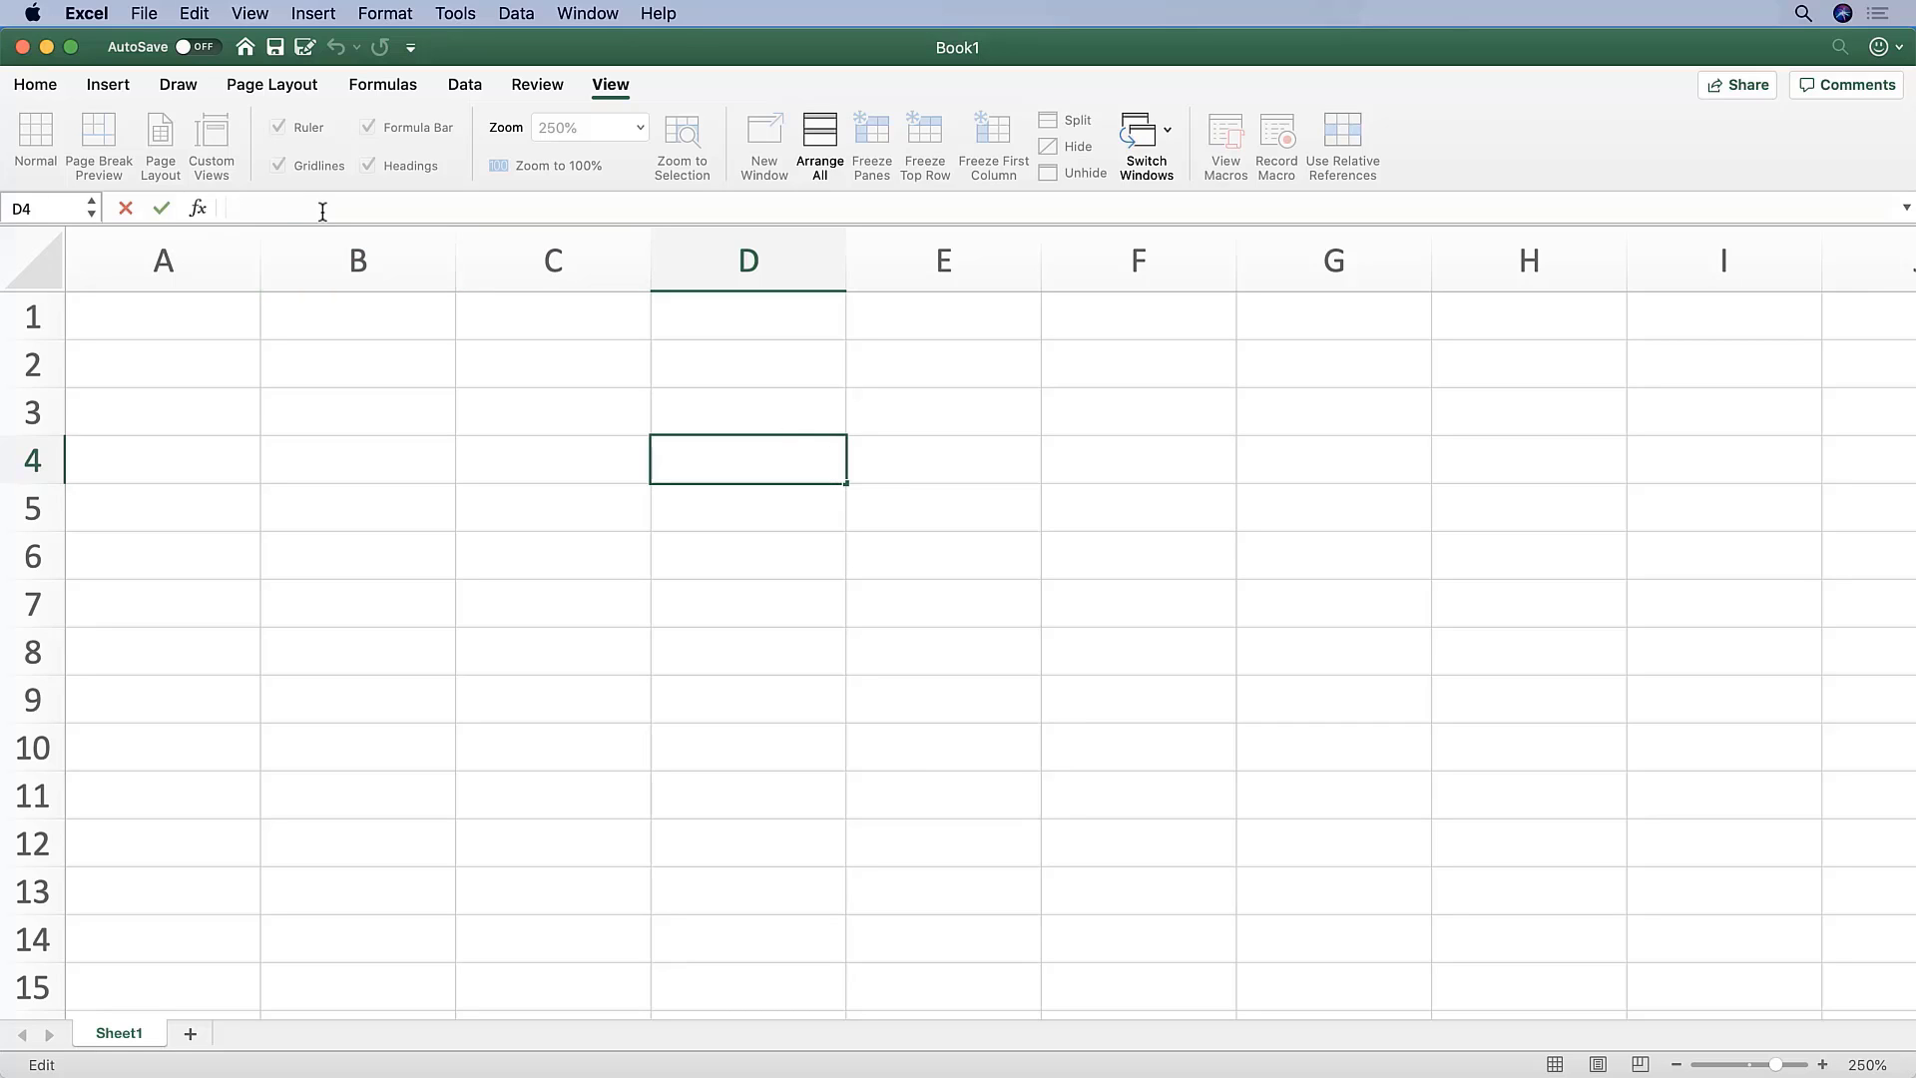
mouse_move(387, 212)
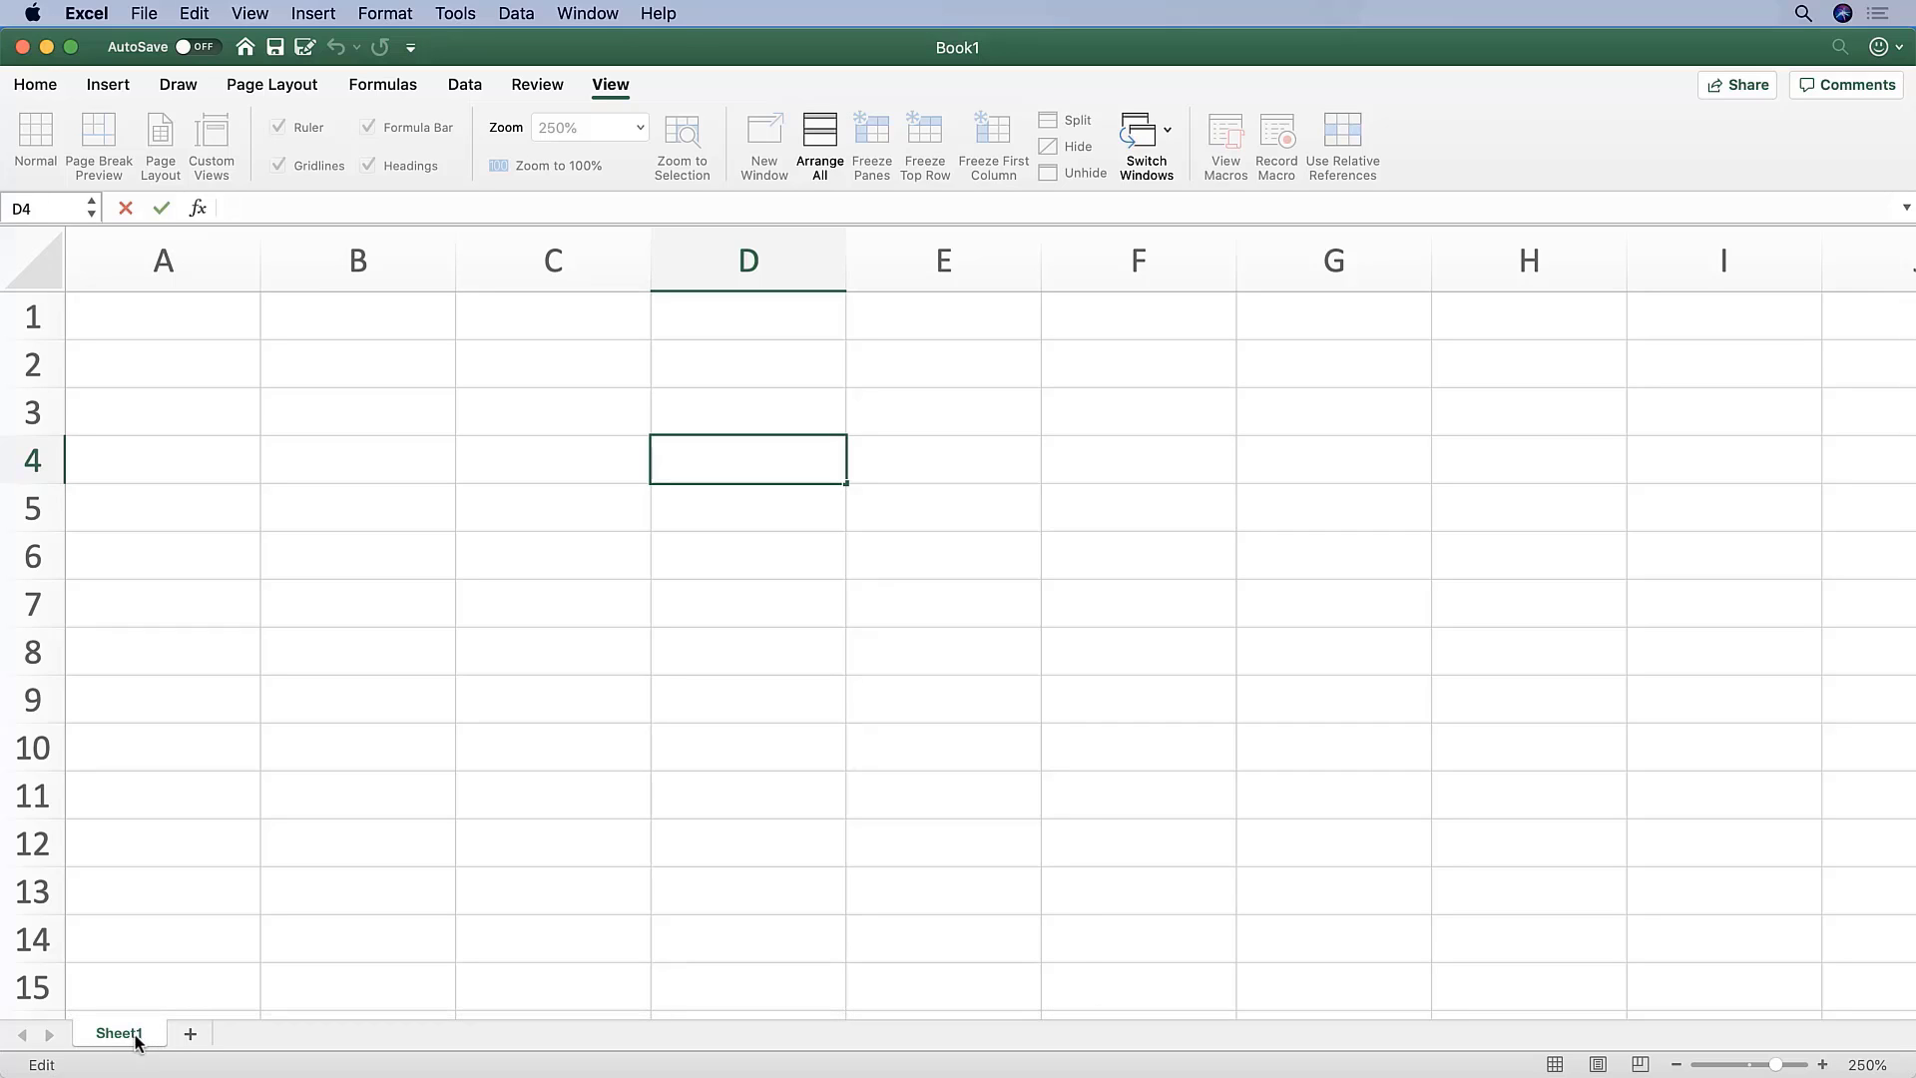
mouse_move(190, 1034)
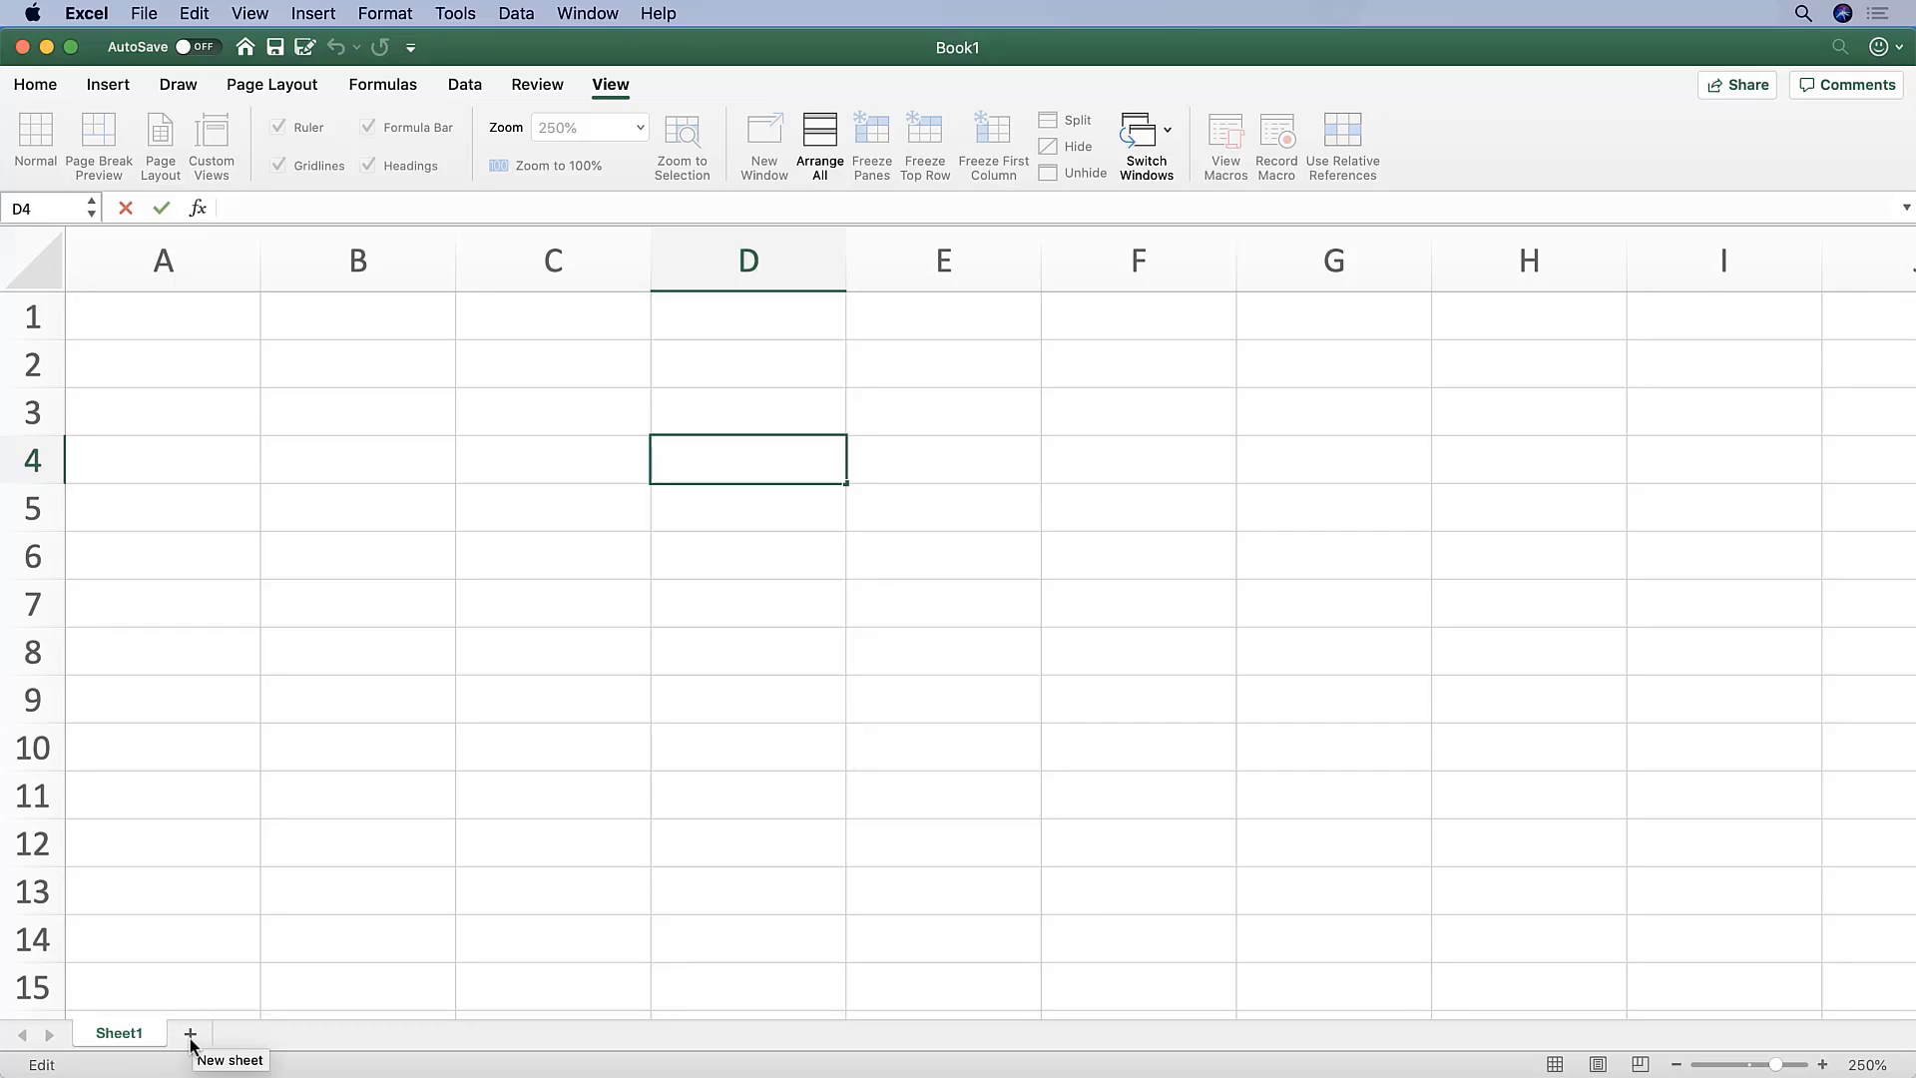
mouse_move(227, 1046)
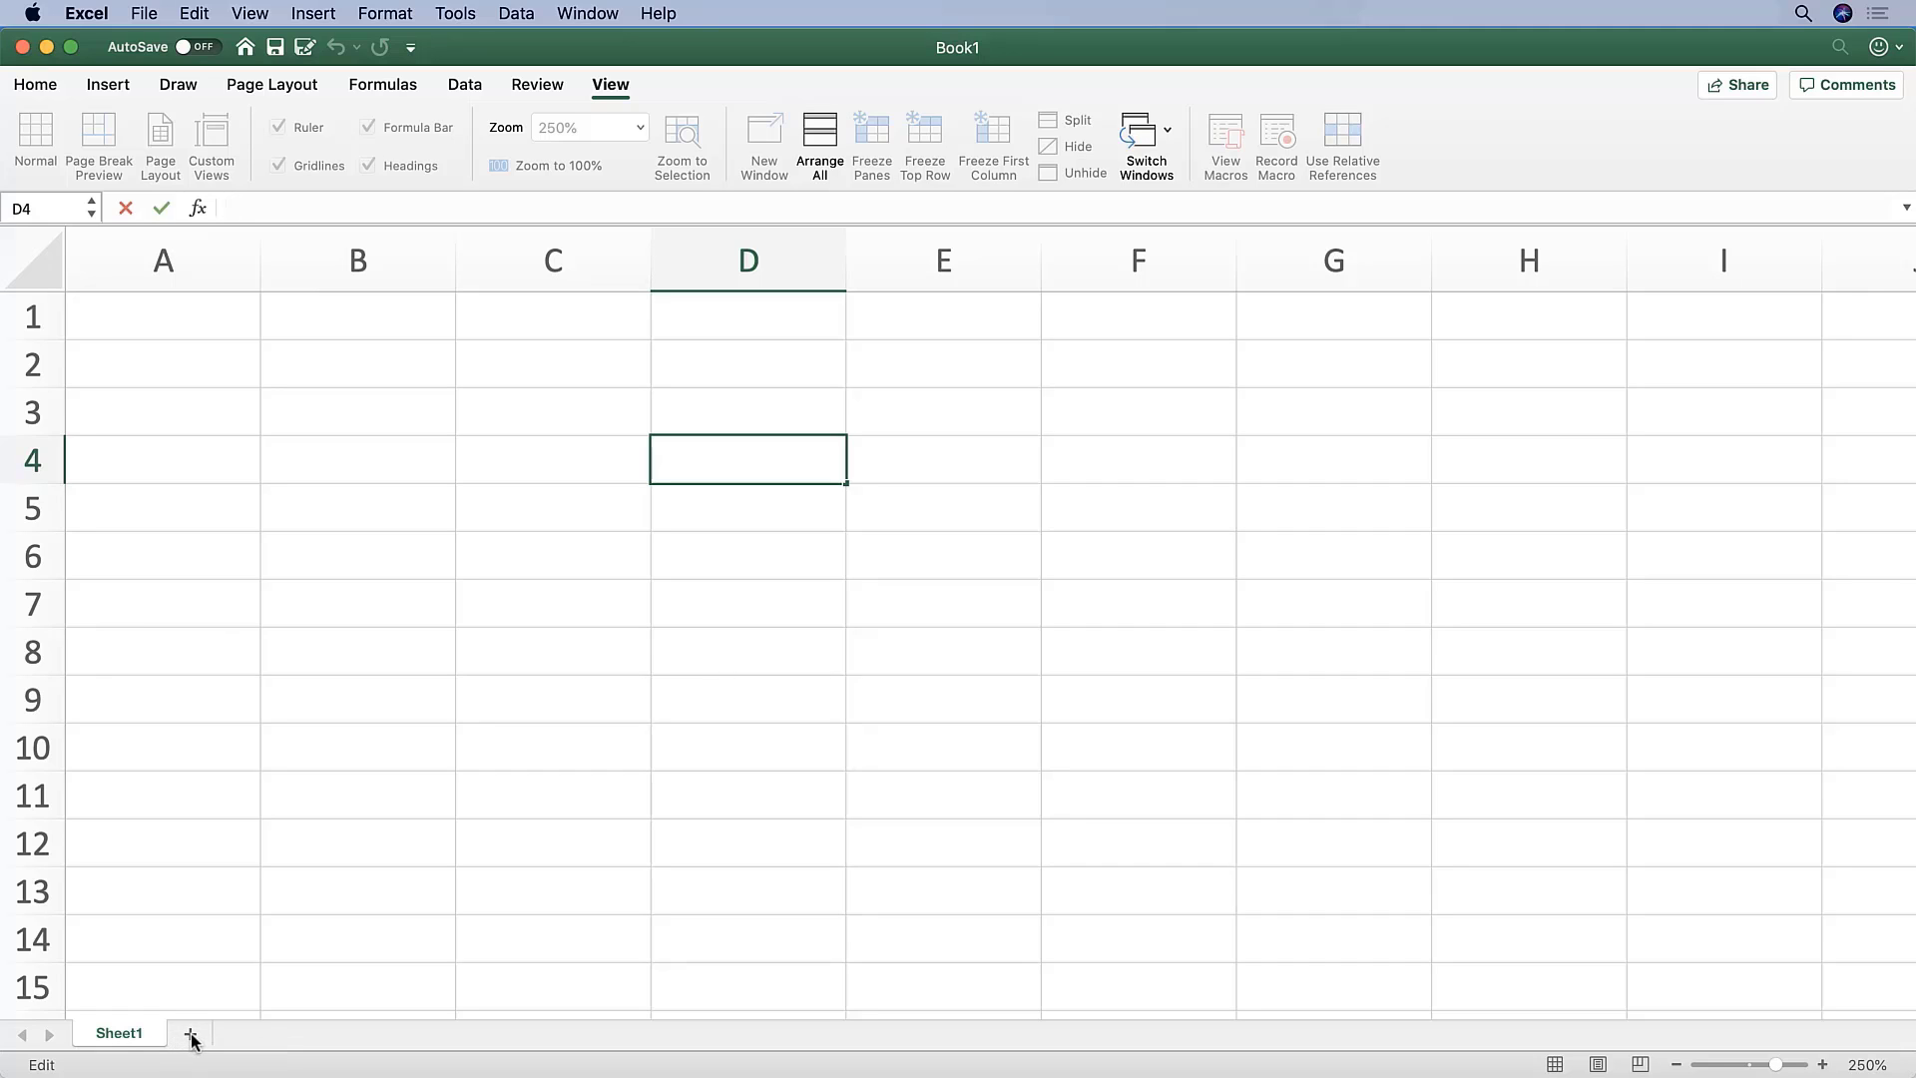
Add Sheet2 with the + button and switch back and forth between Sheet1 and Sheet2
click(190, 1034)
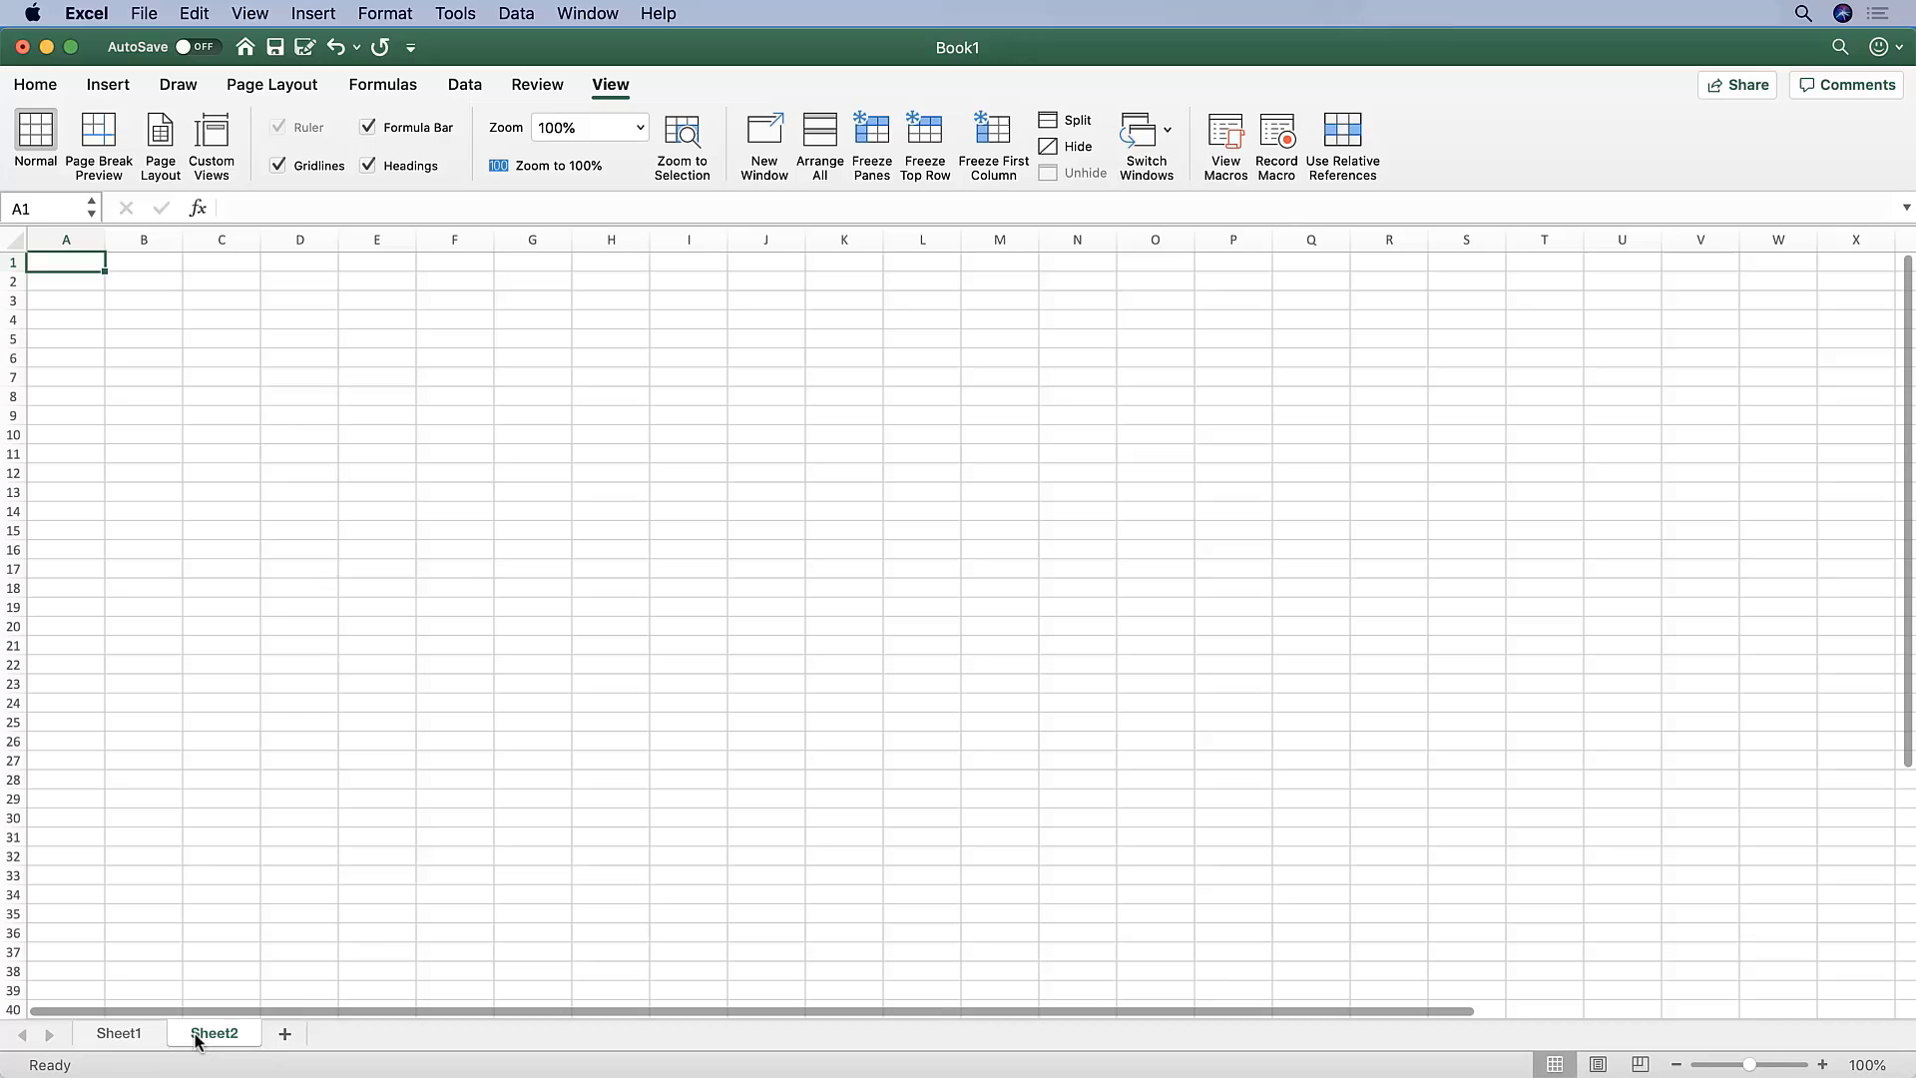
mouse_move(276, 984)
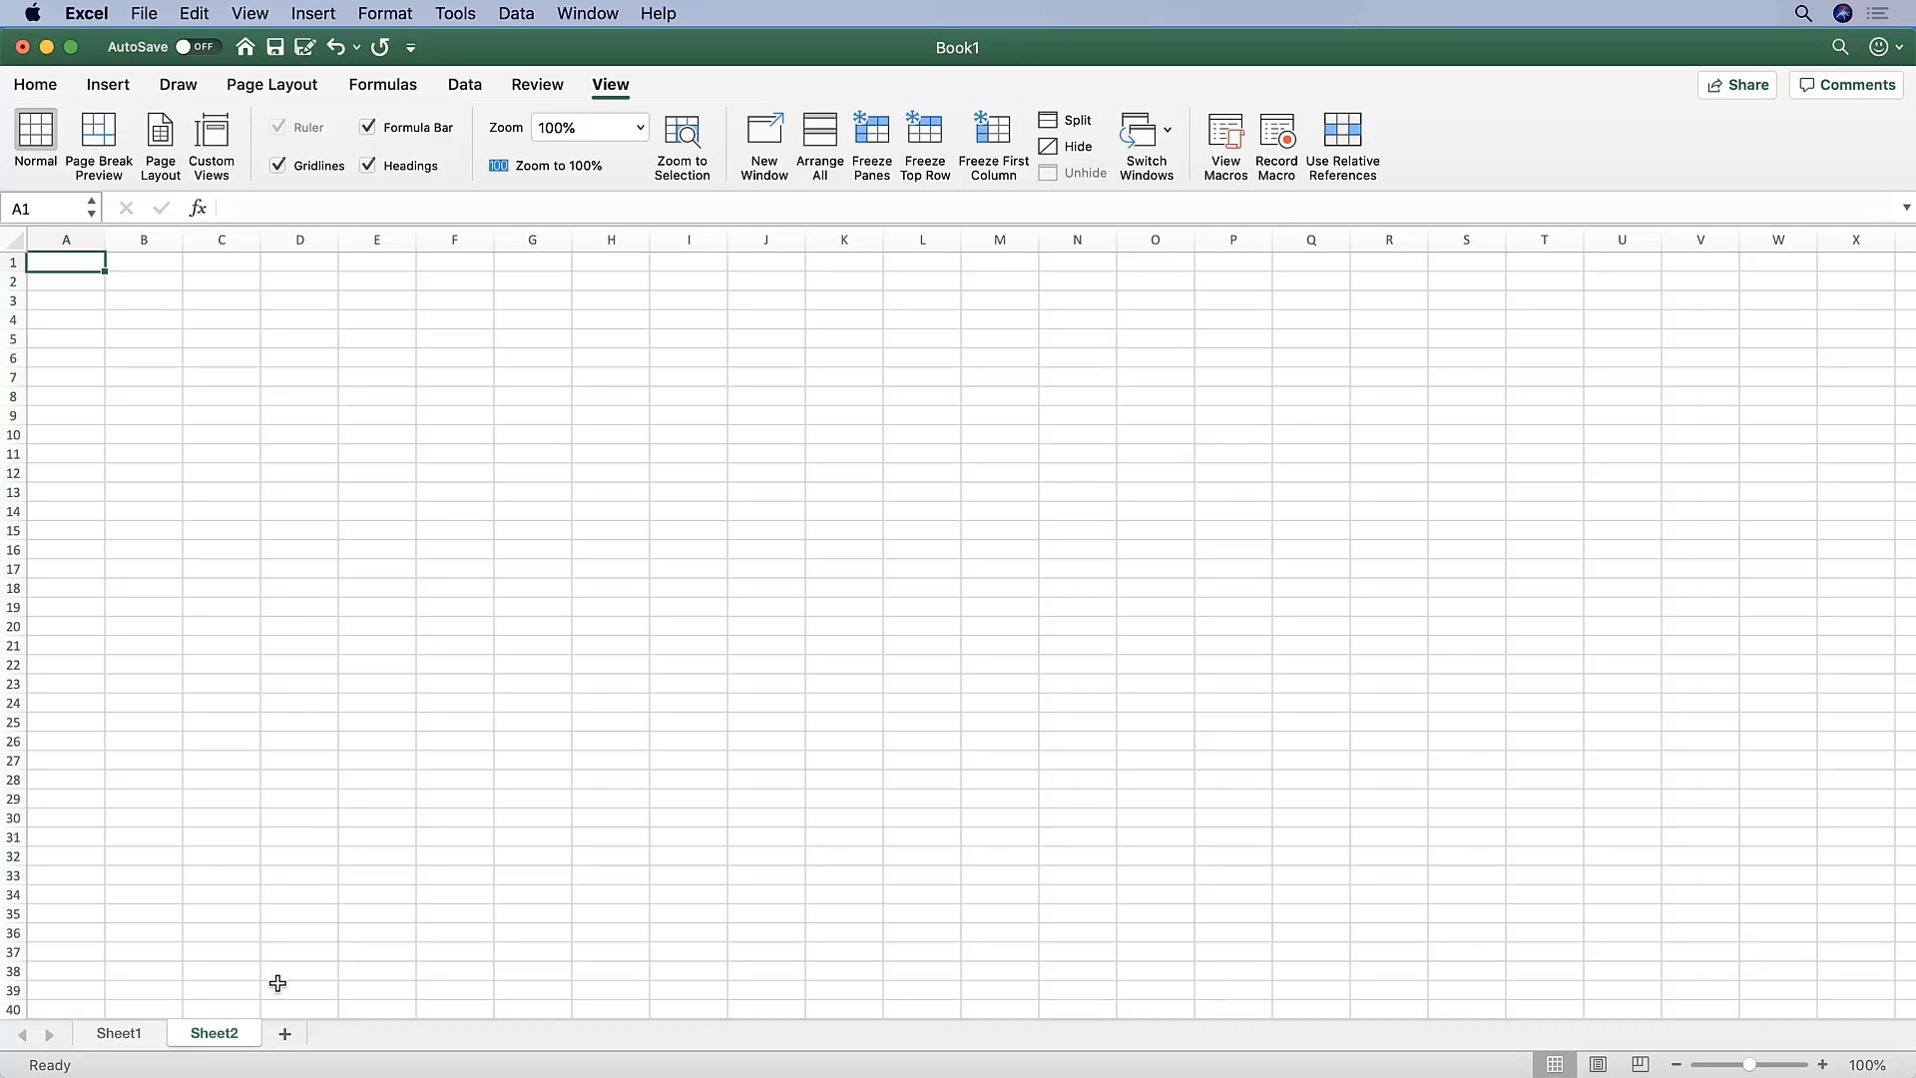
mouse_move(281, 994)
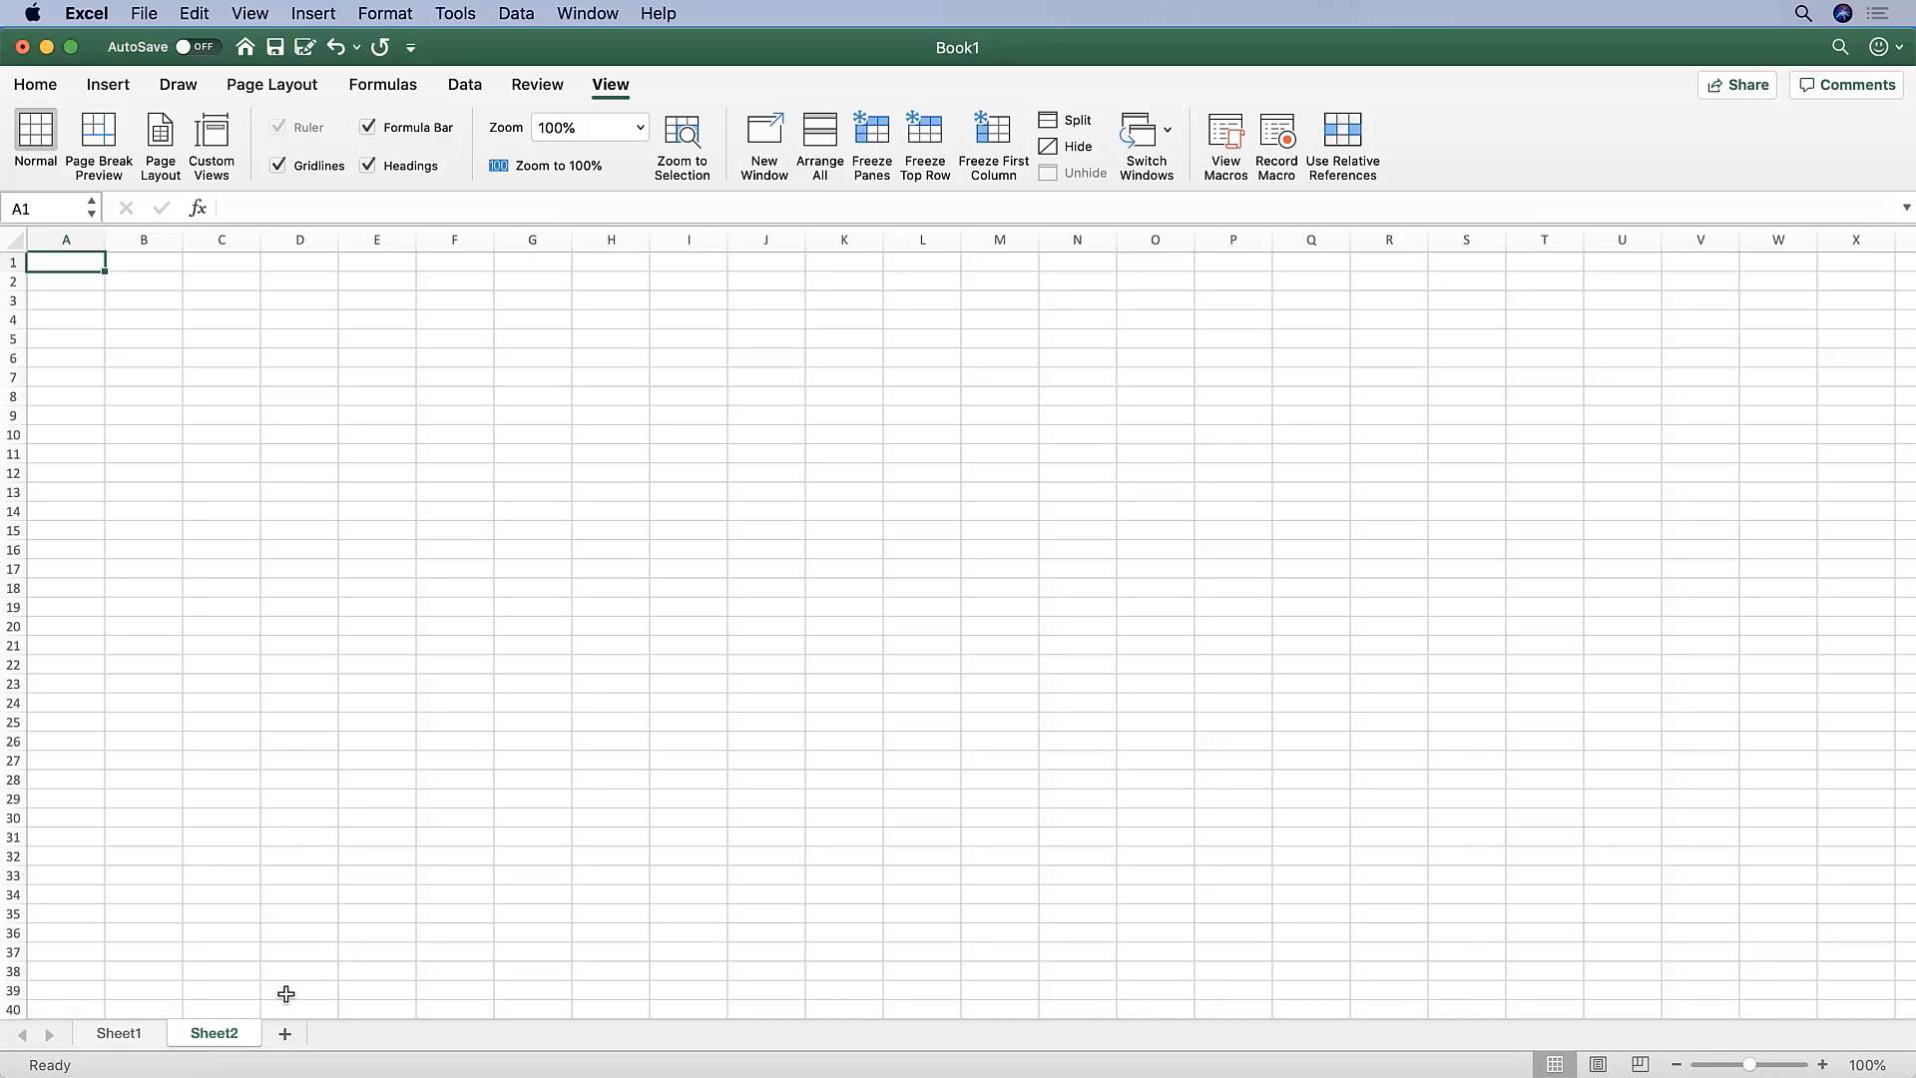
click(124, 1034)
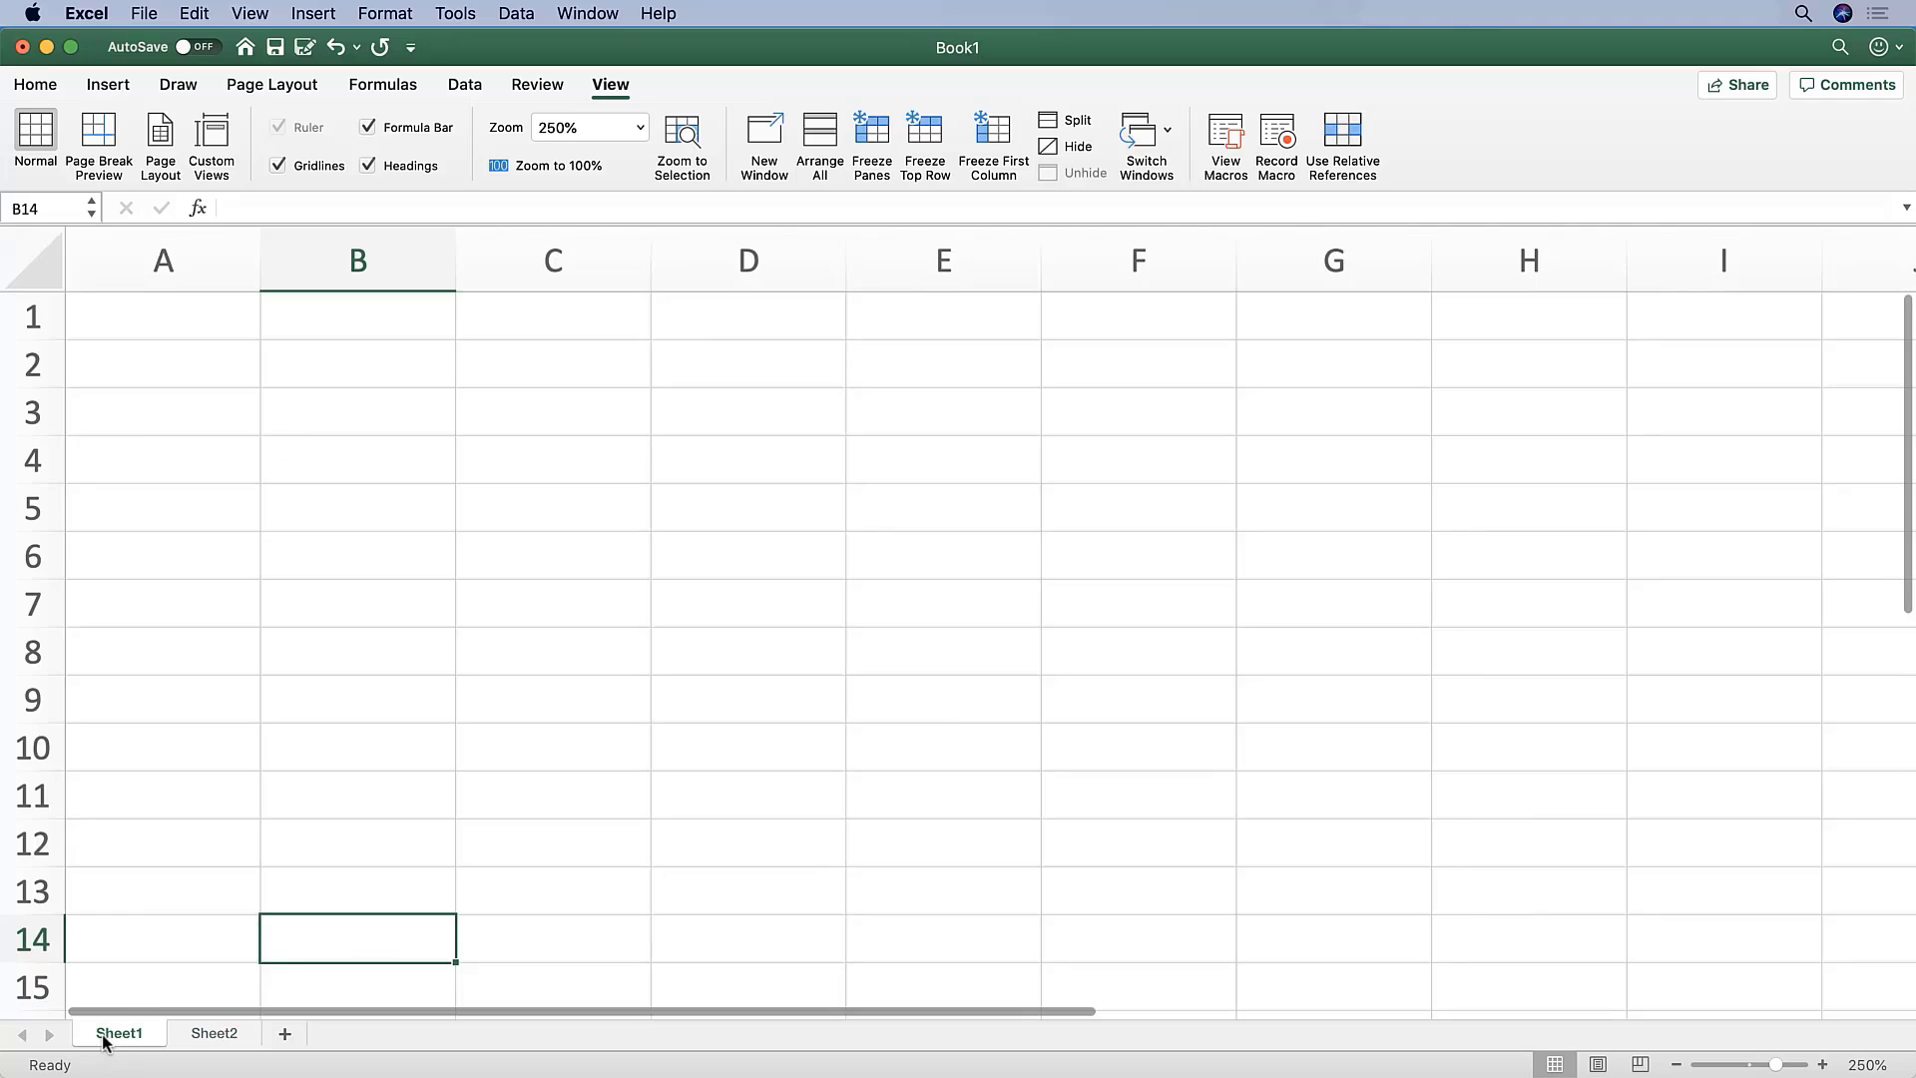
click(212, 1034)
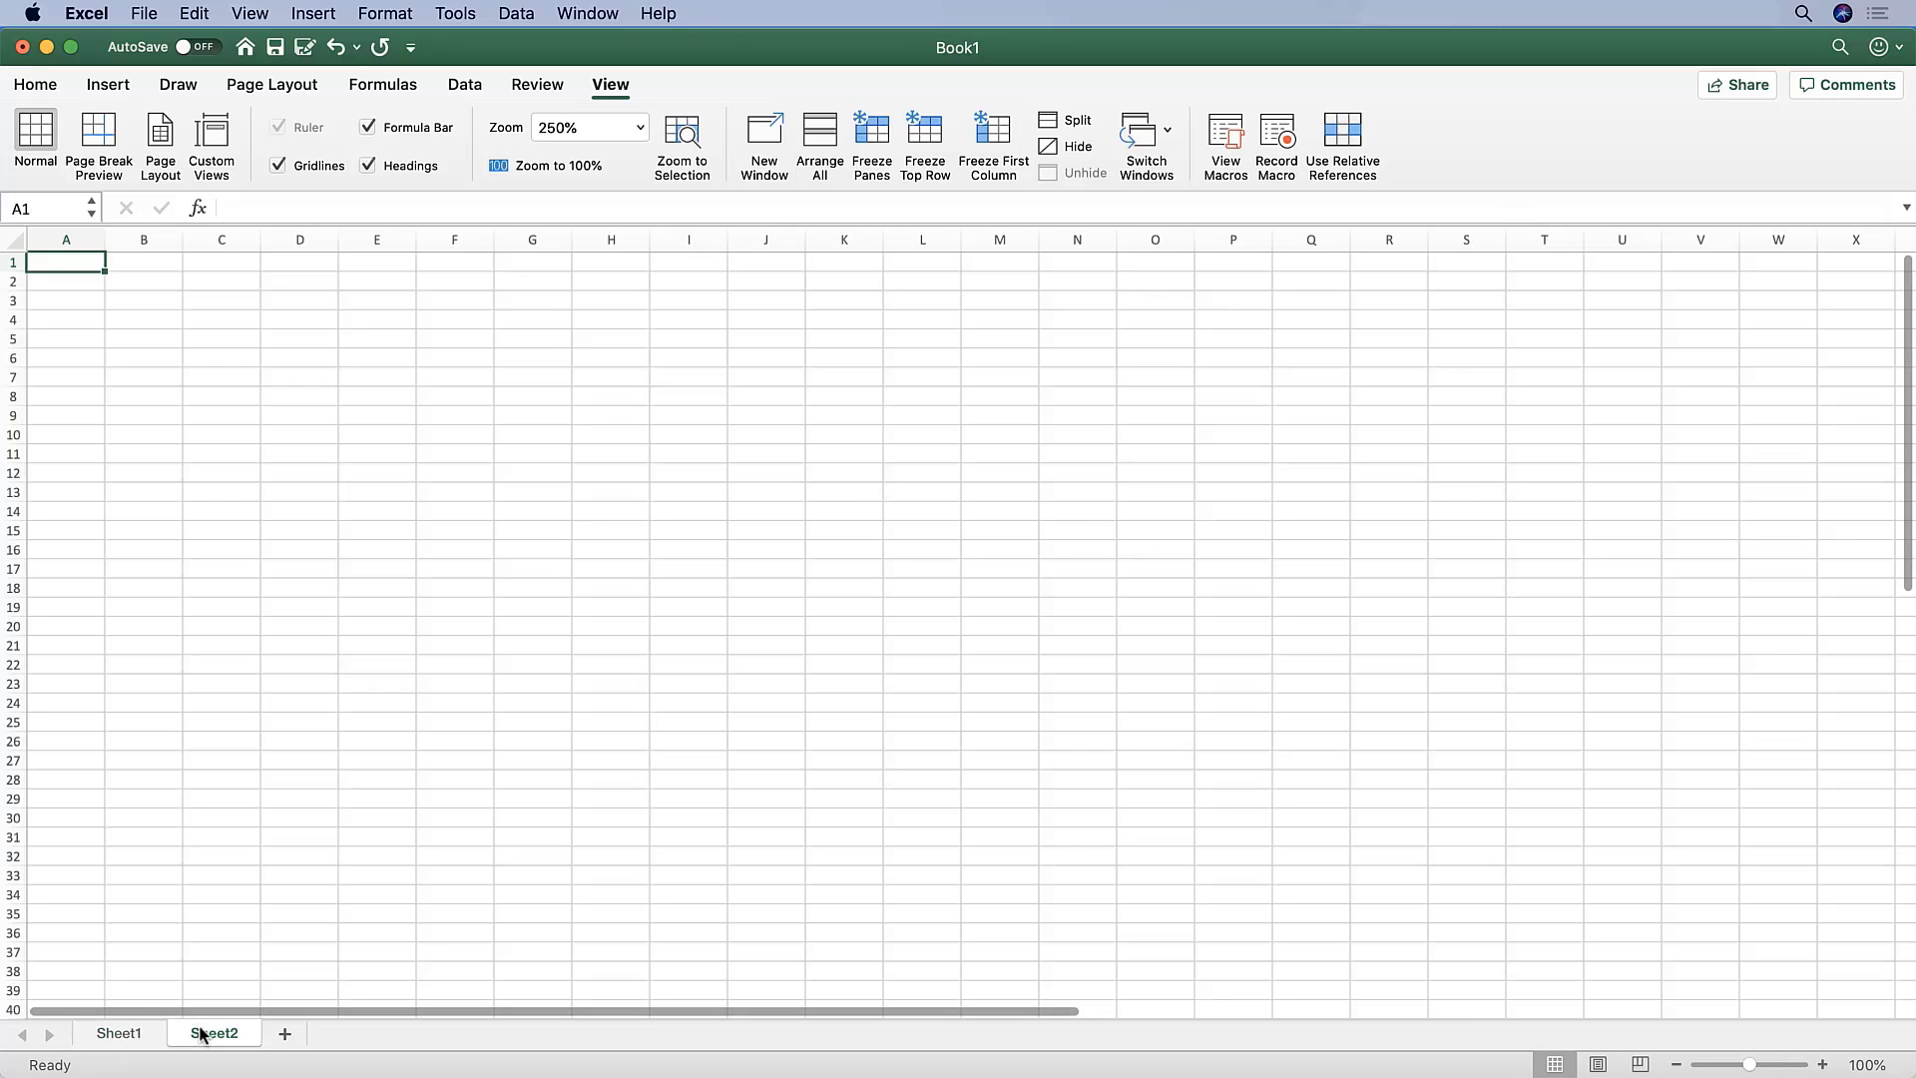
click(125, 1034)
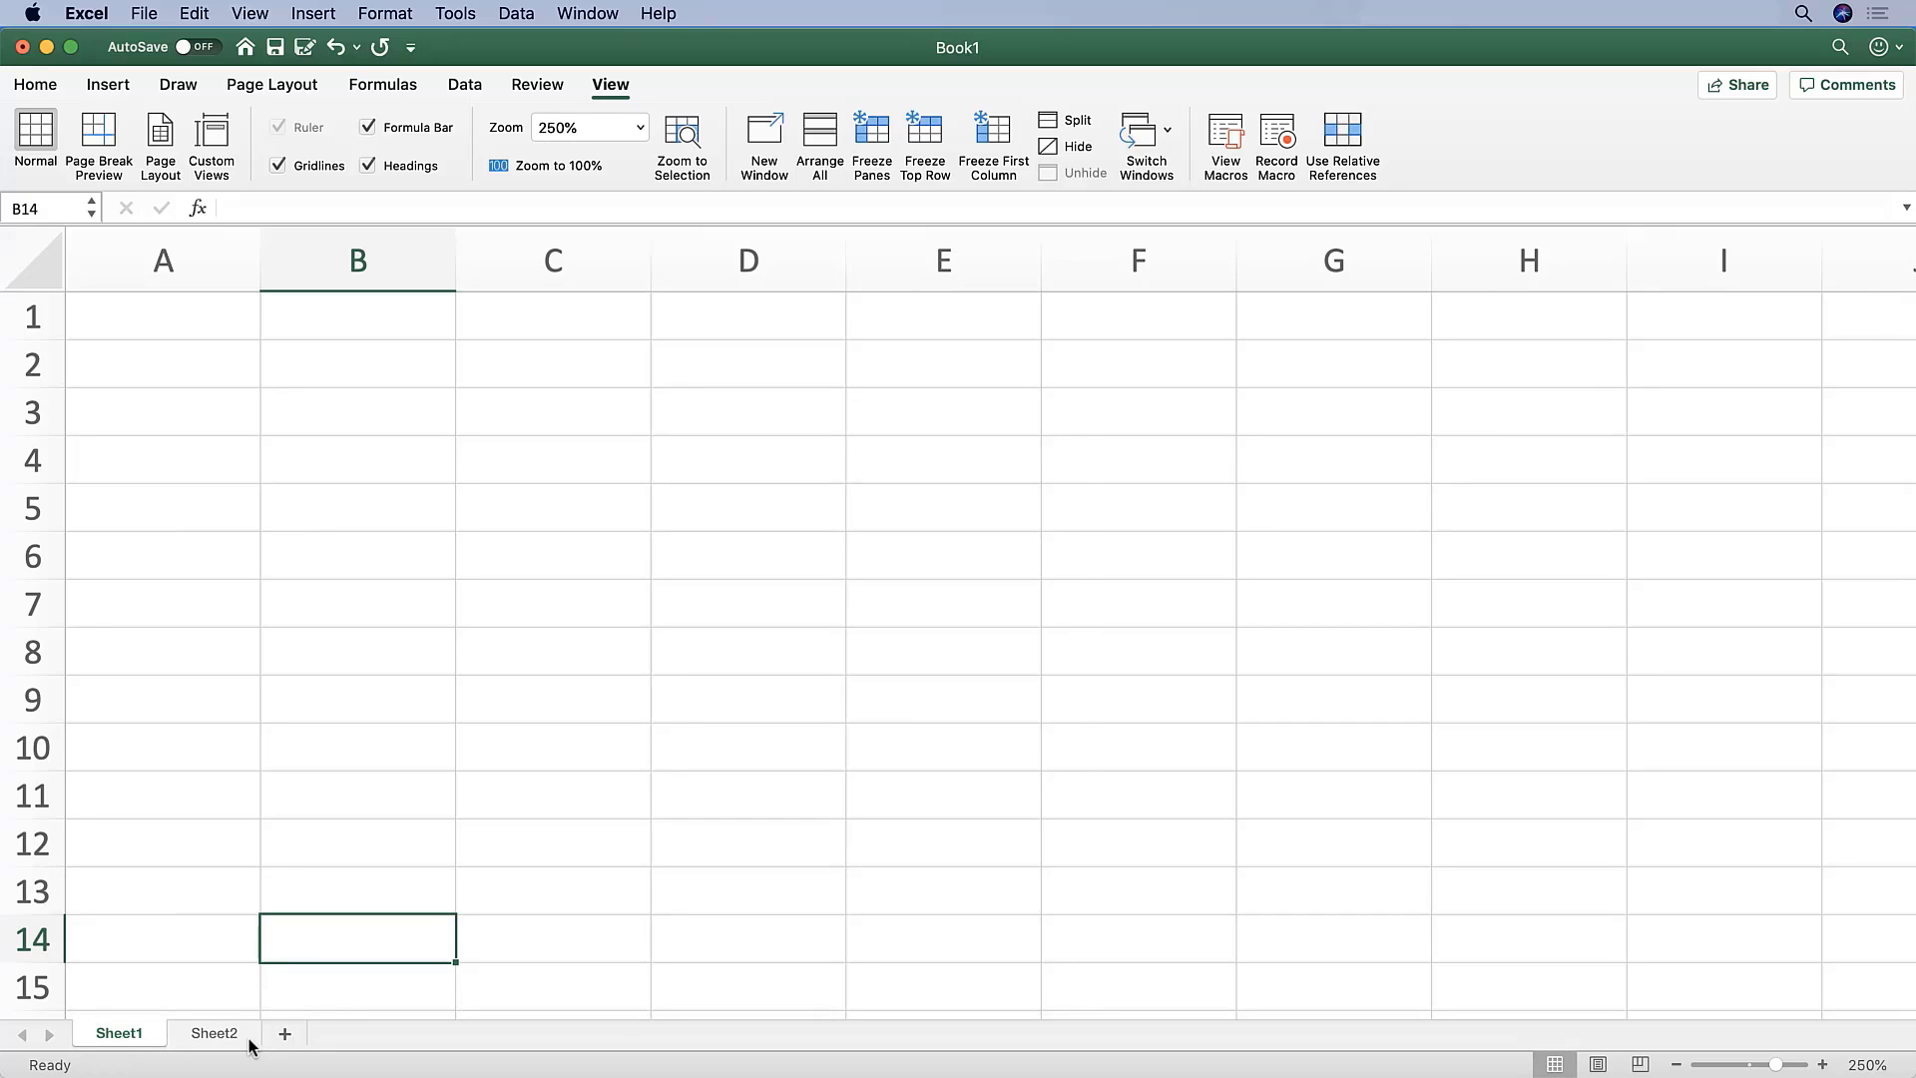
click(227, 1034)
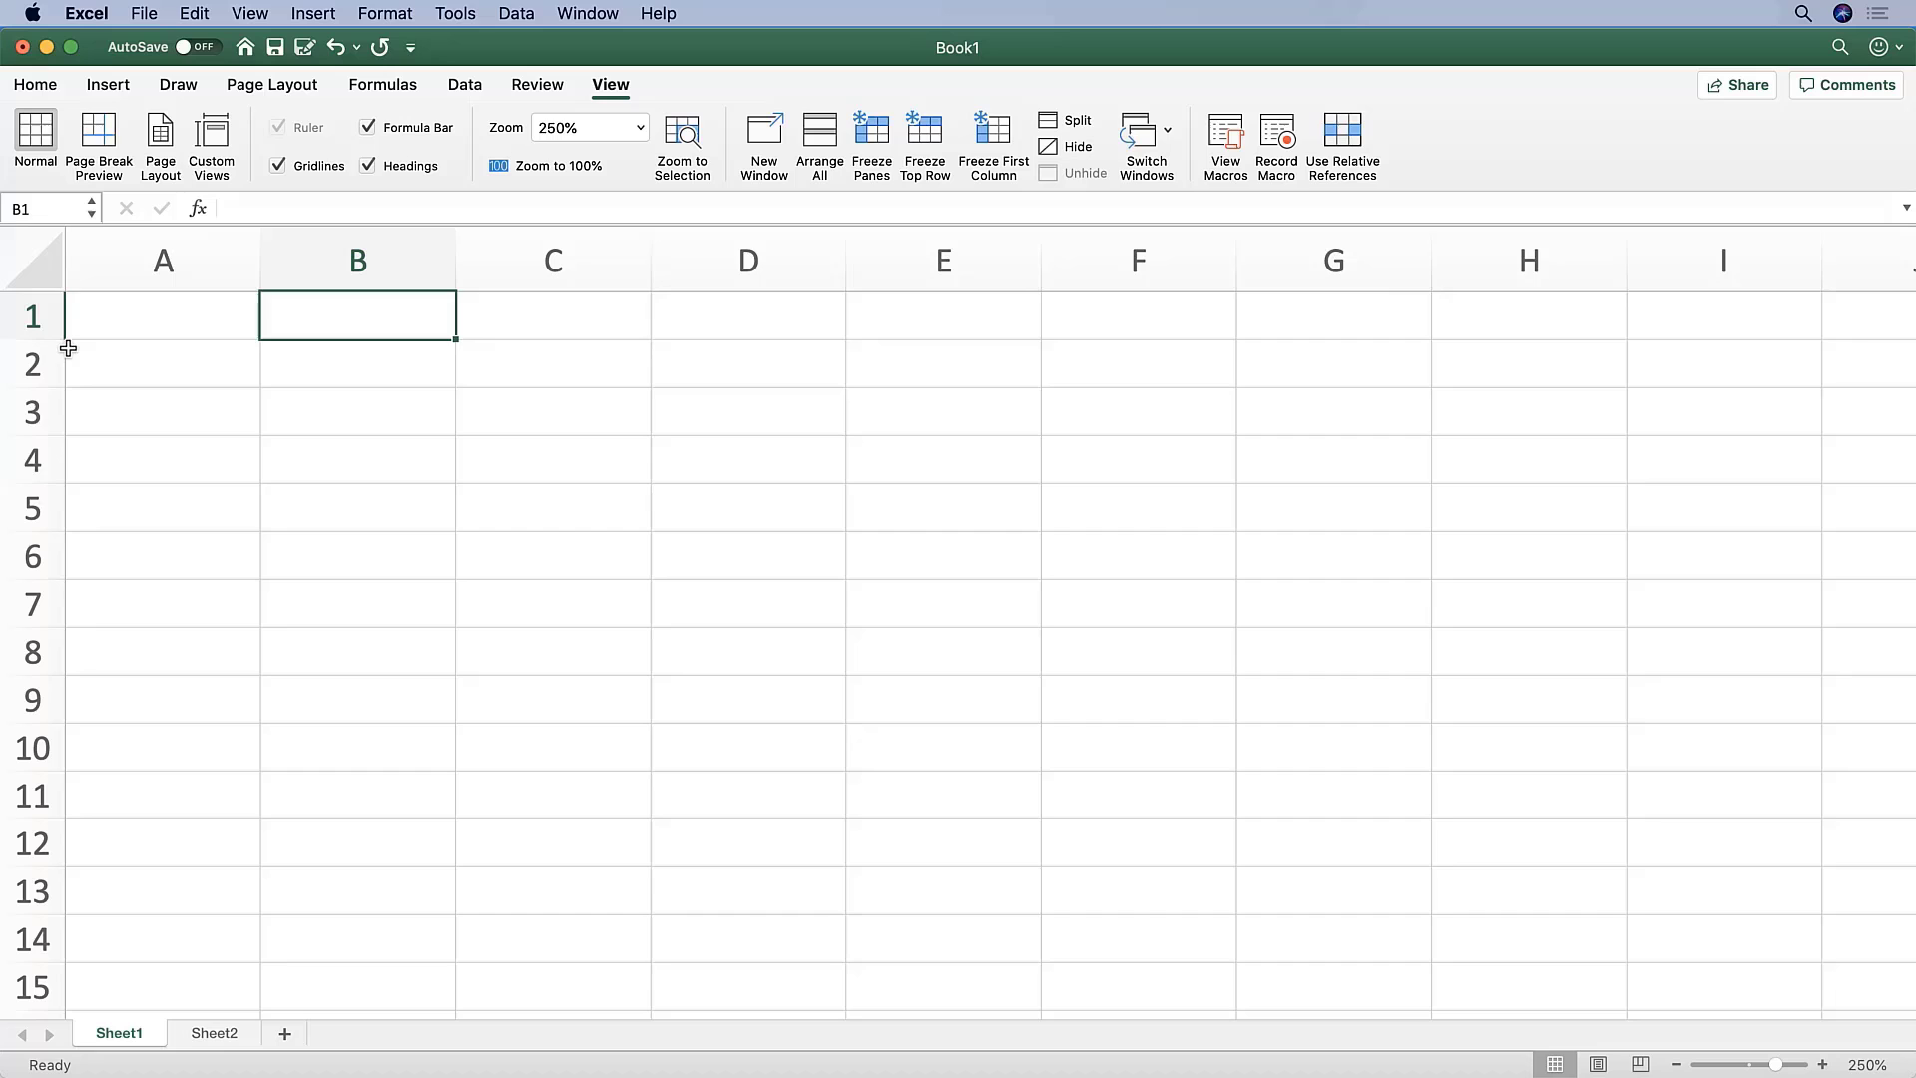
click(355, 794)
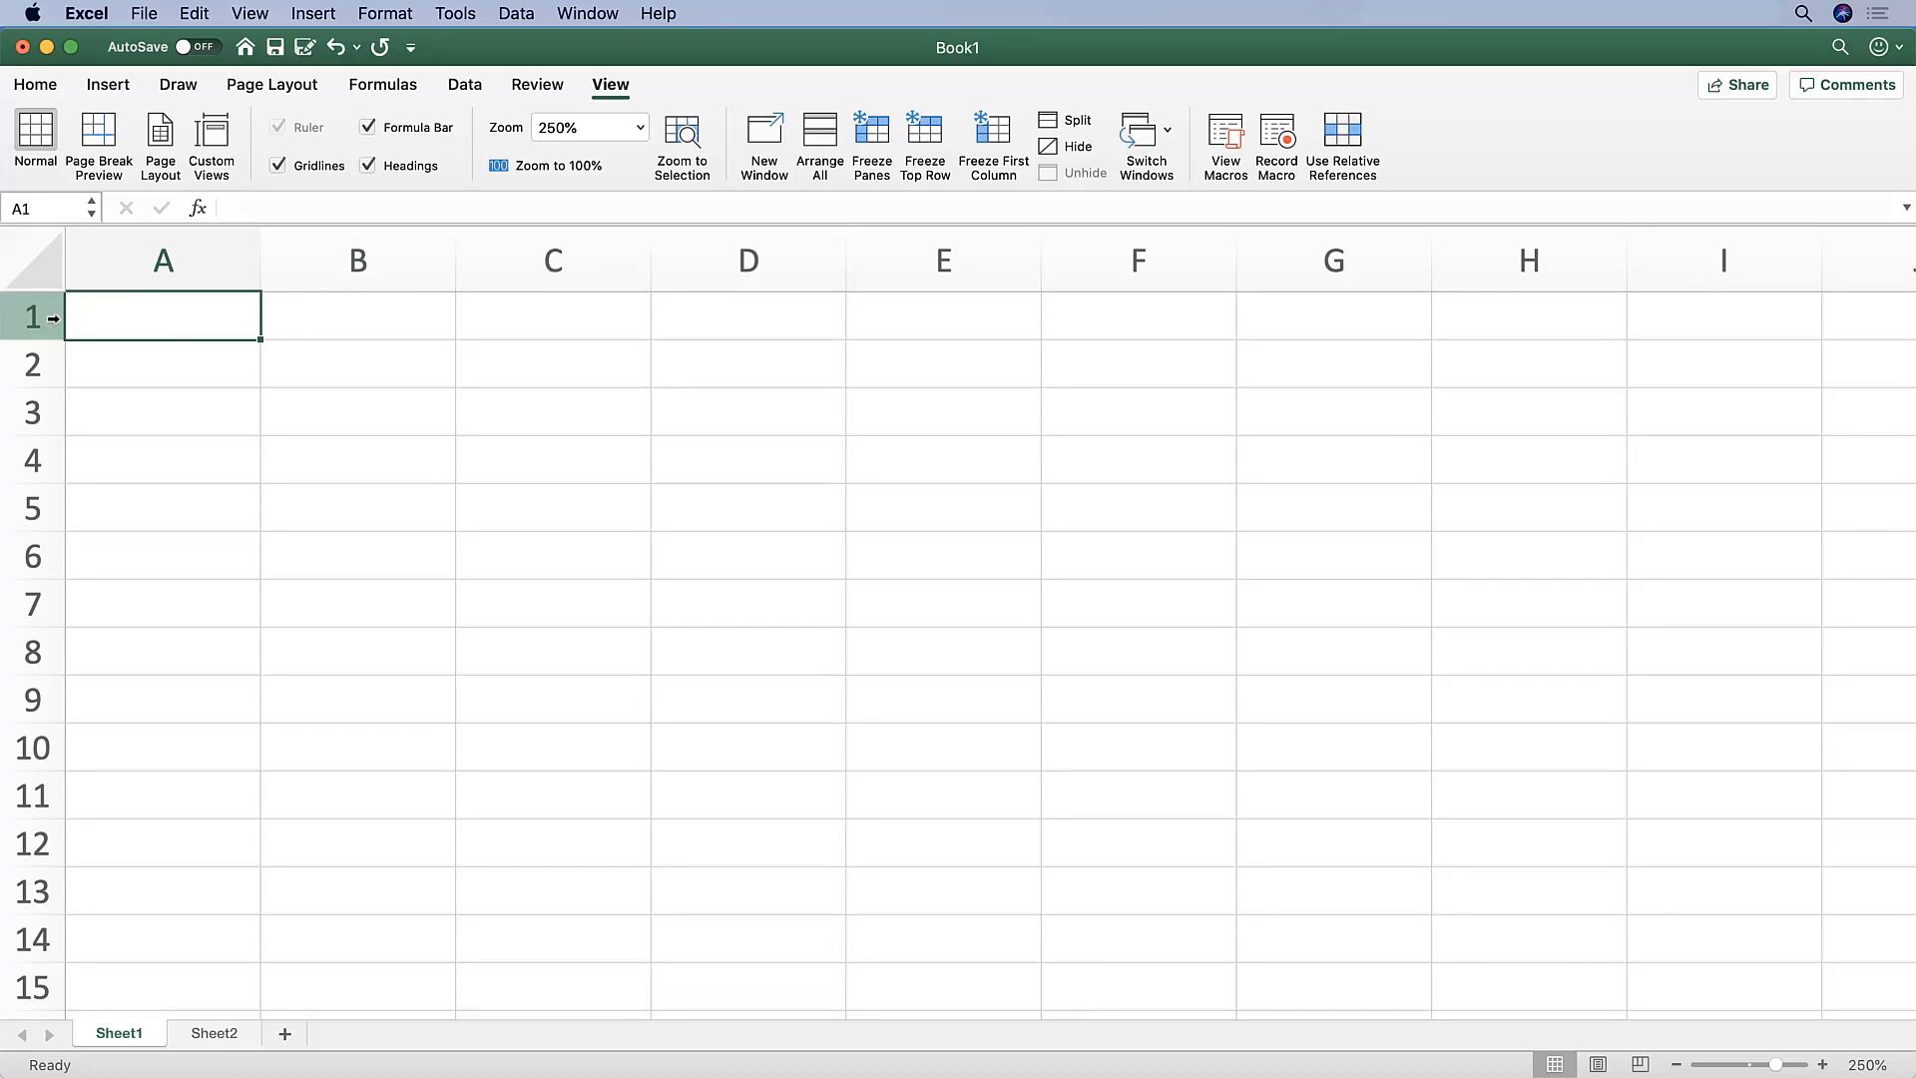
mouse_move(598, 433)
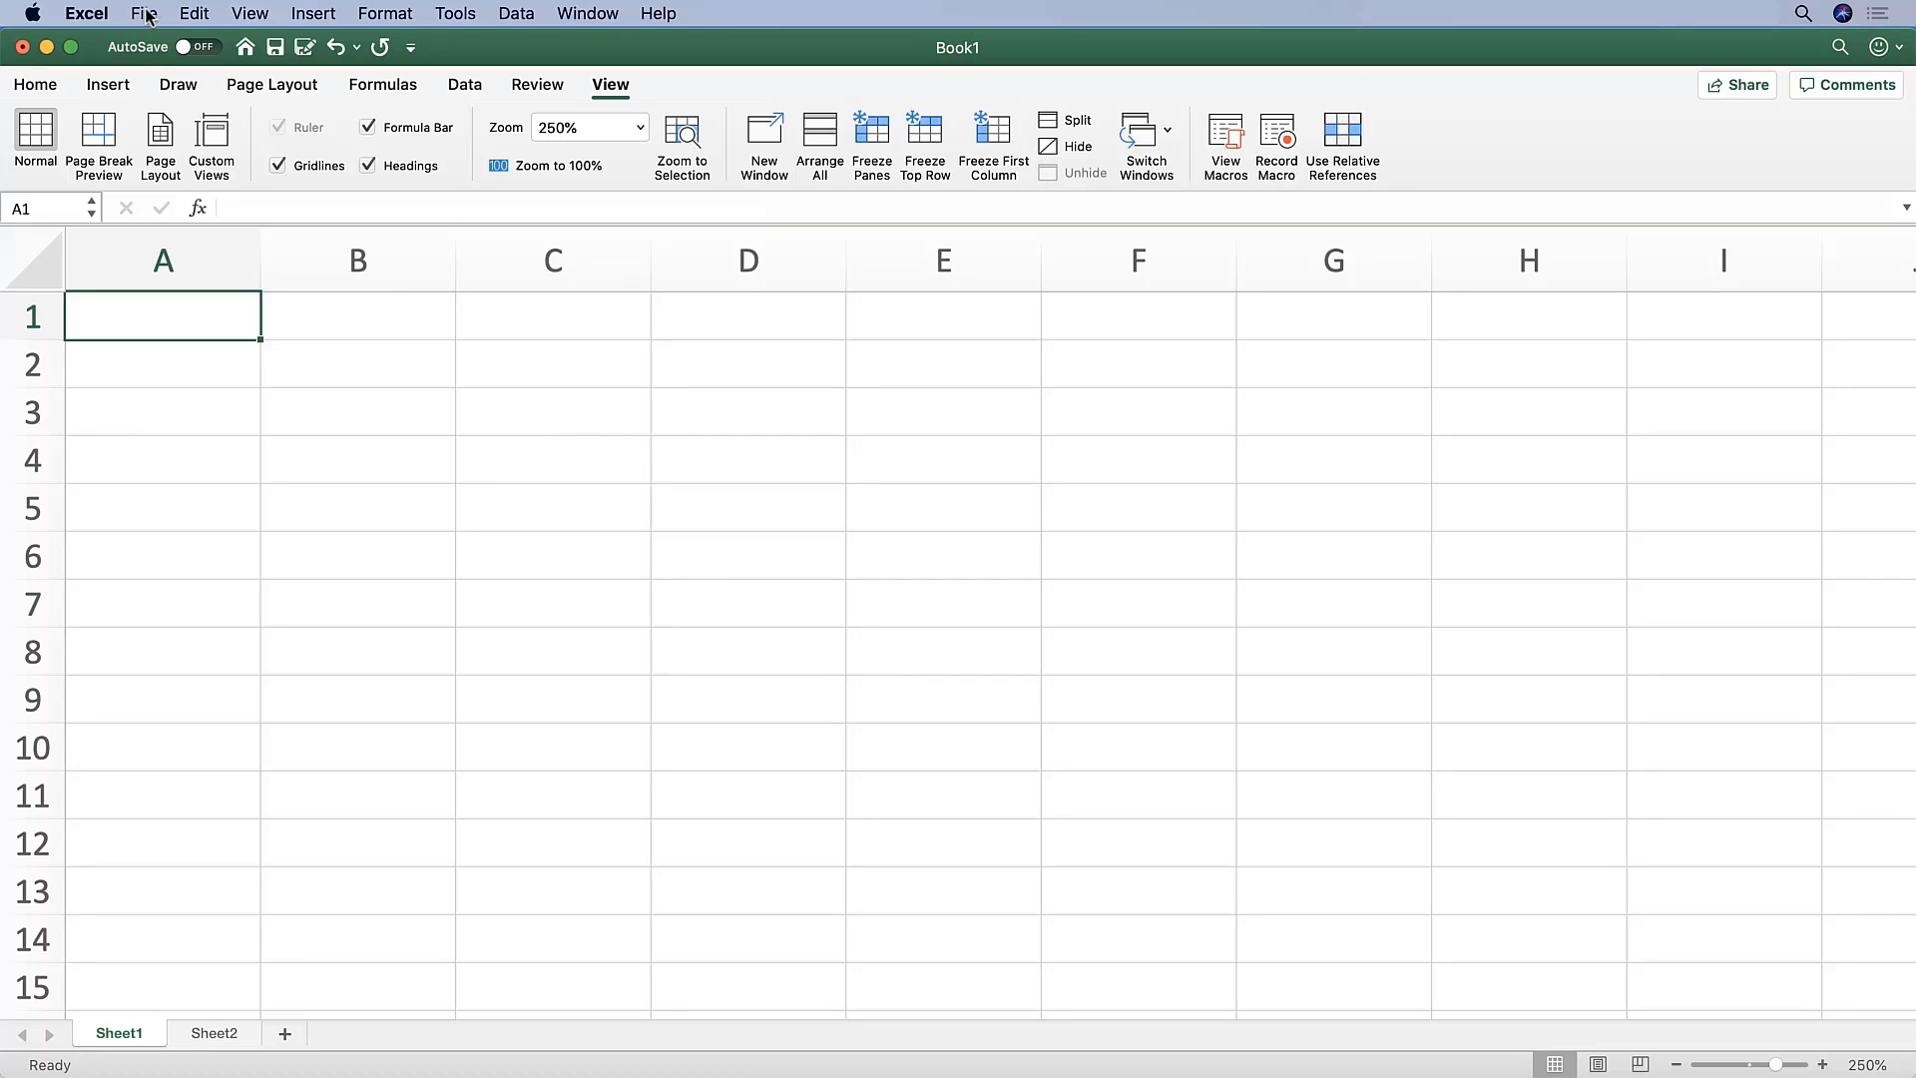
Show the File menu with its New, Open, Save and Print commands
click(136, 12)
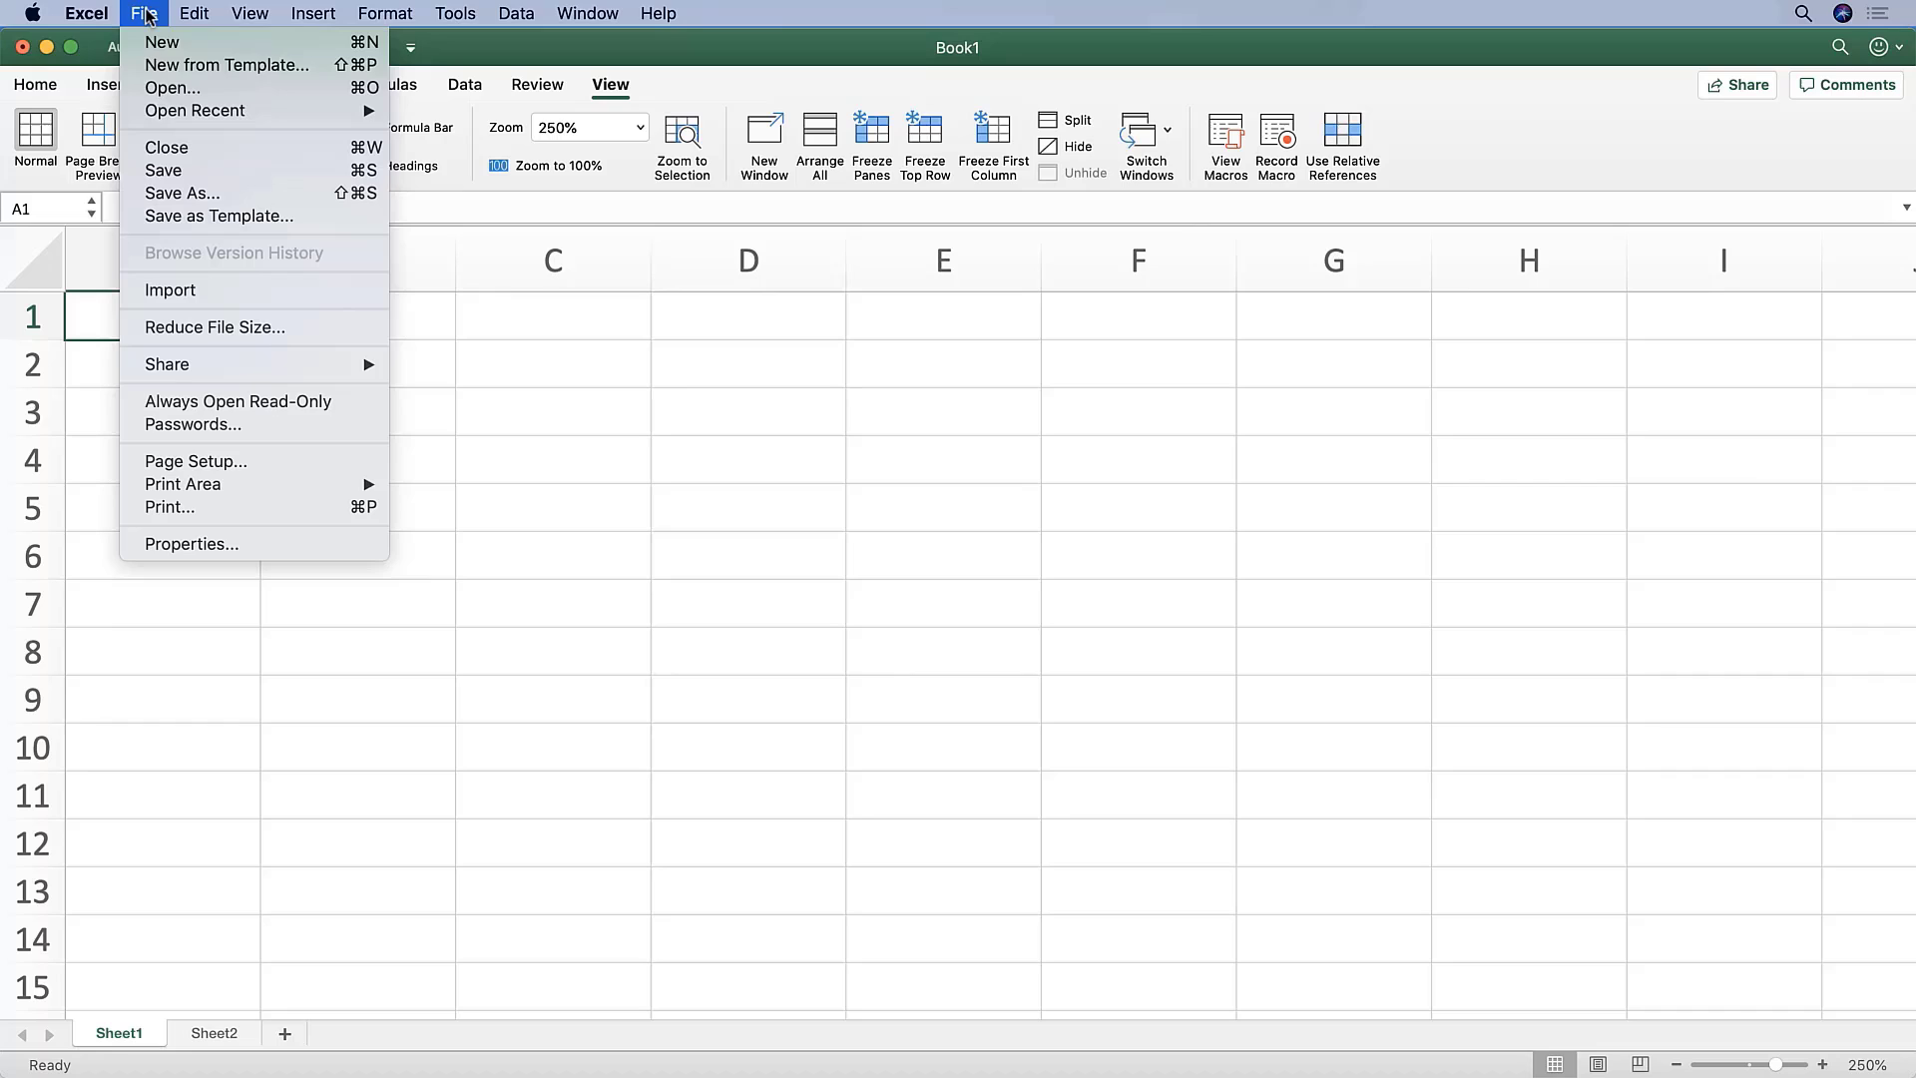
mouse_move(220, 216)
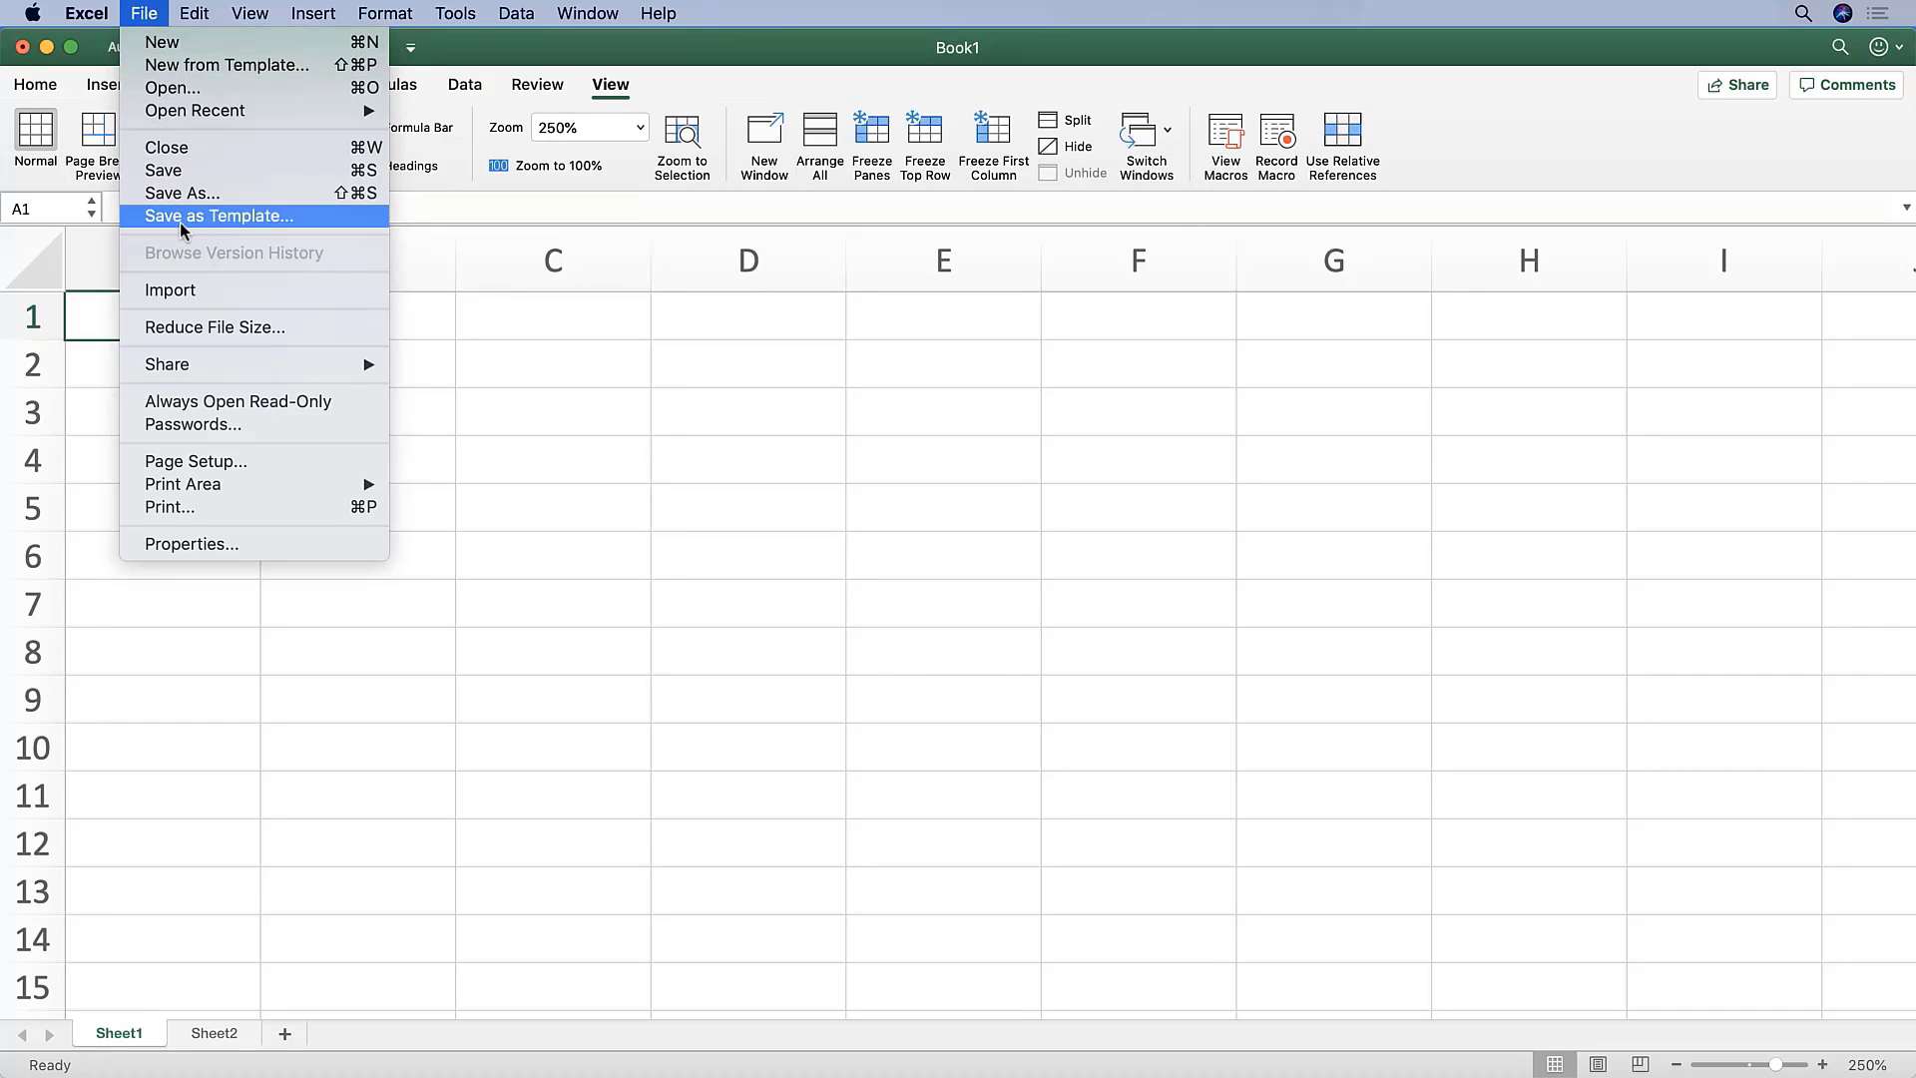
mouse_move(230, 230)
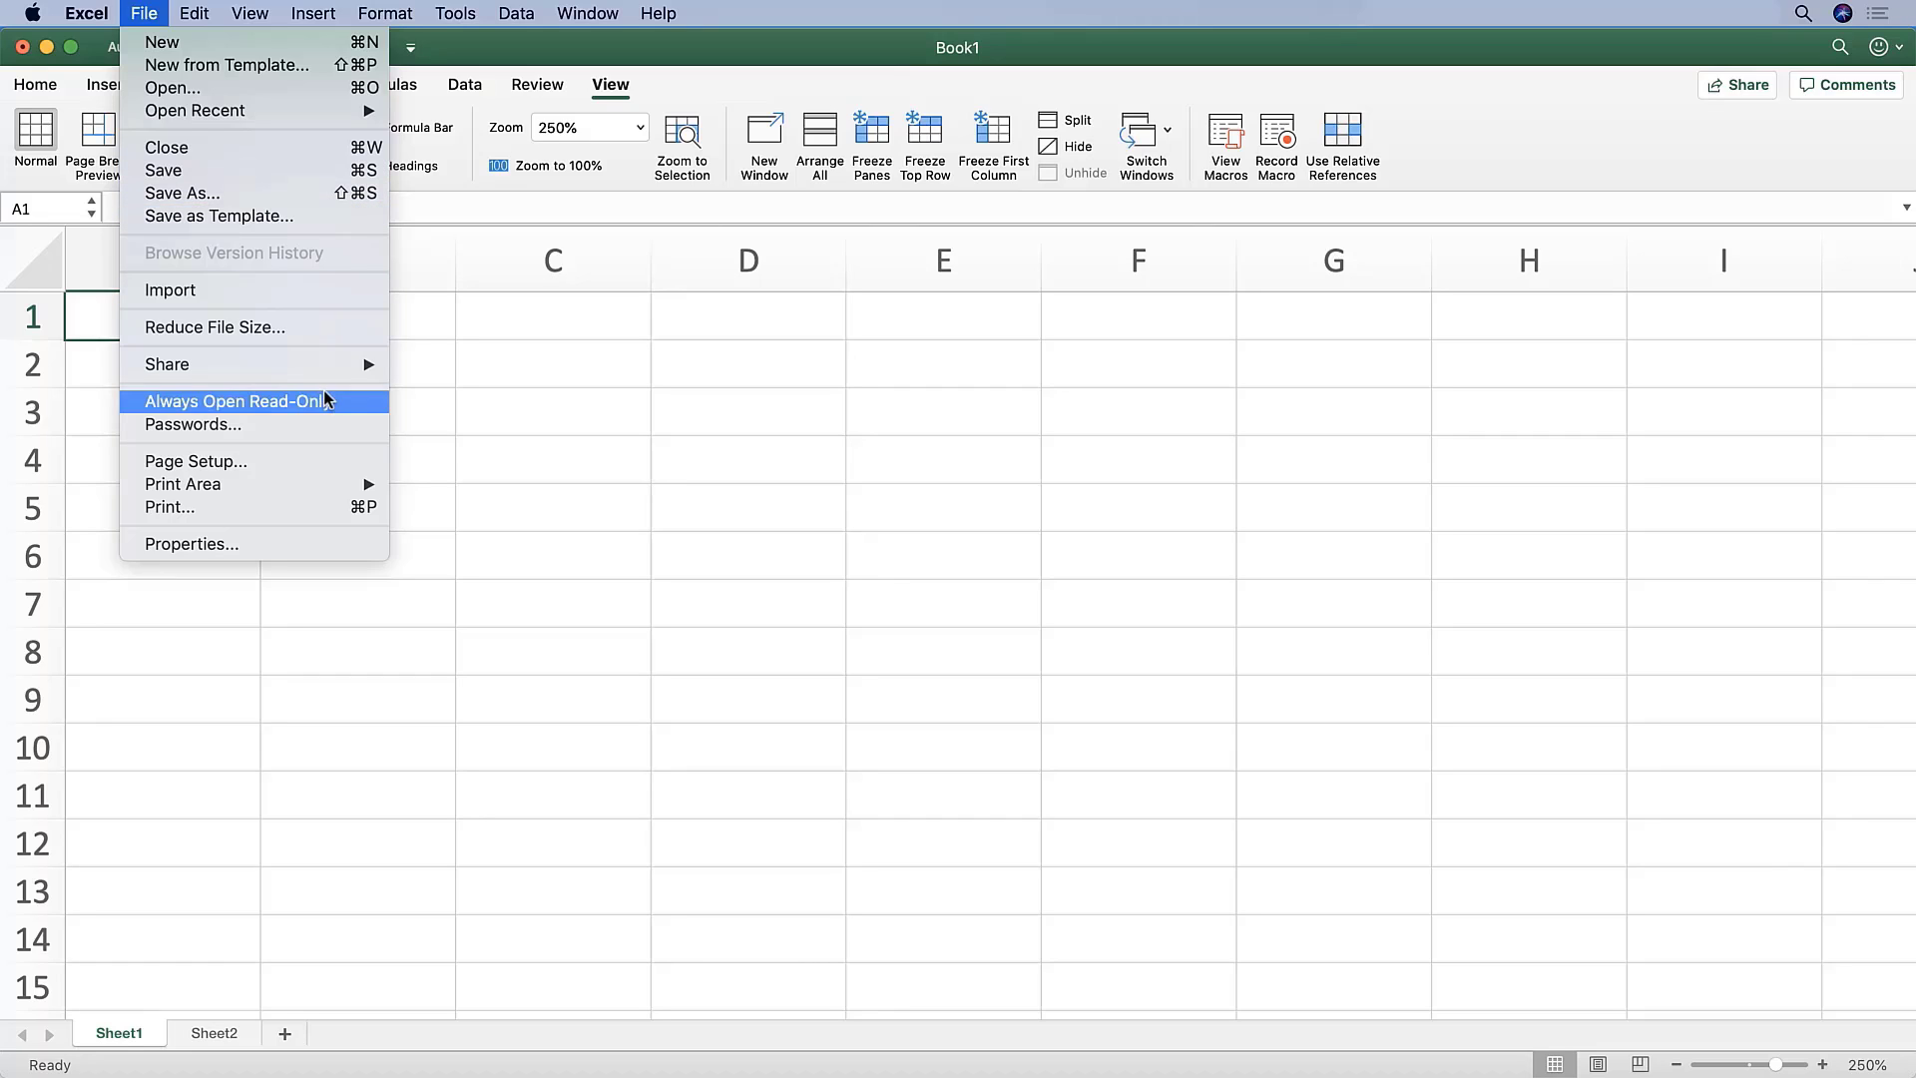
mouse_move(303, 519)
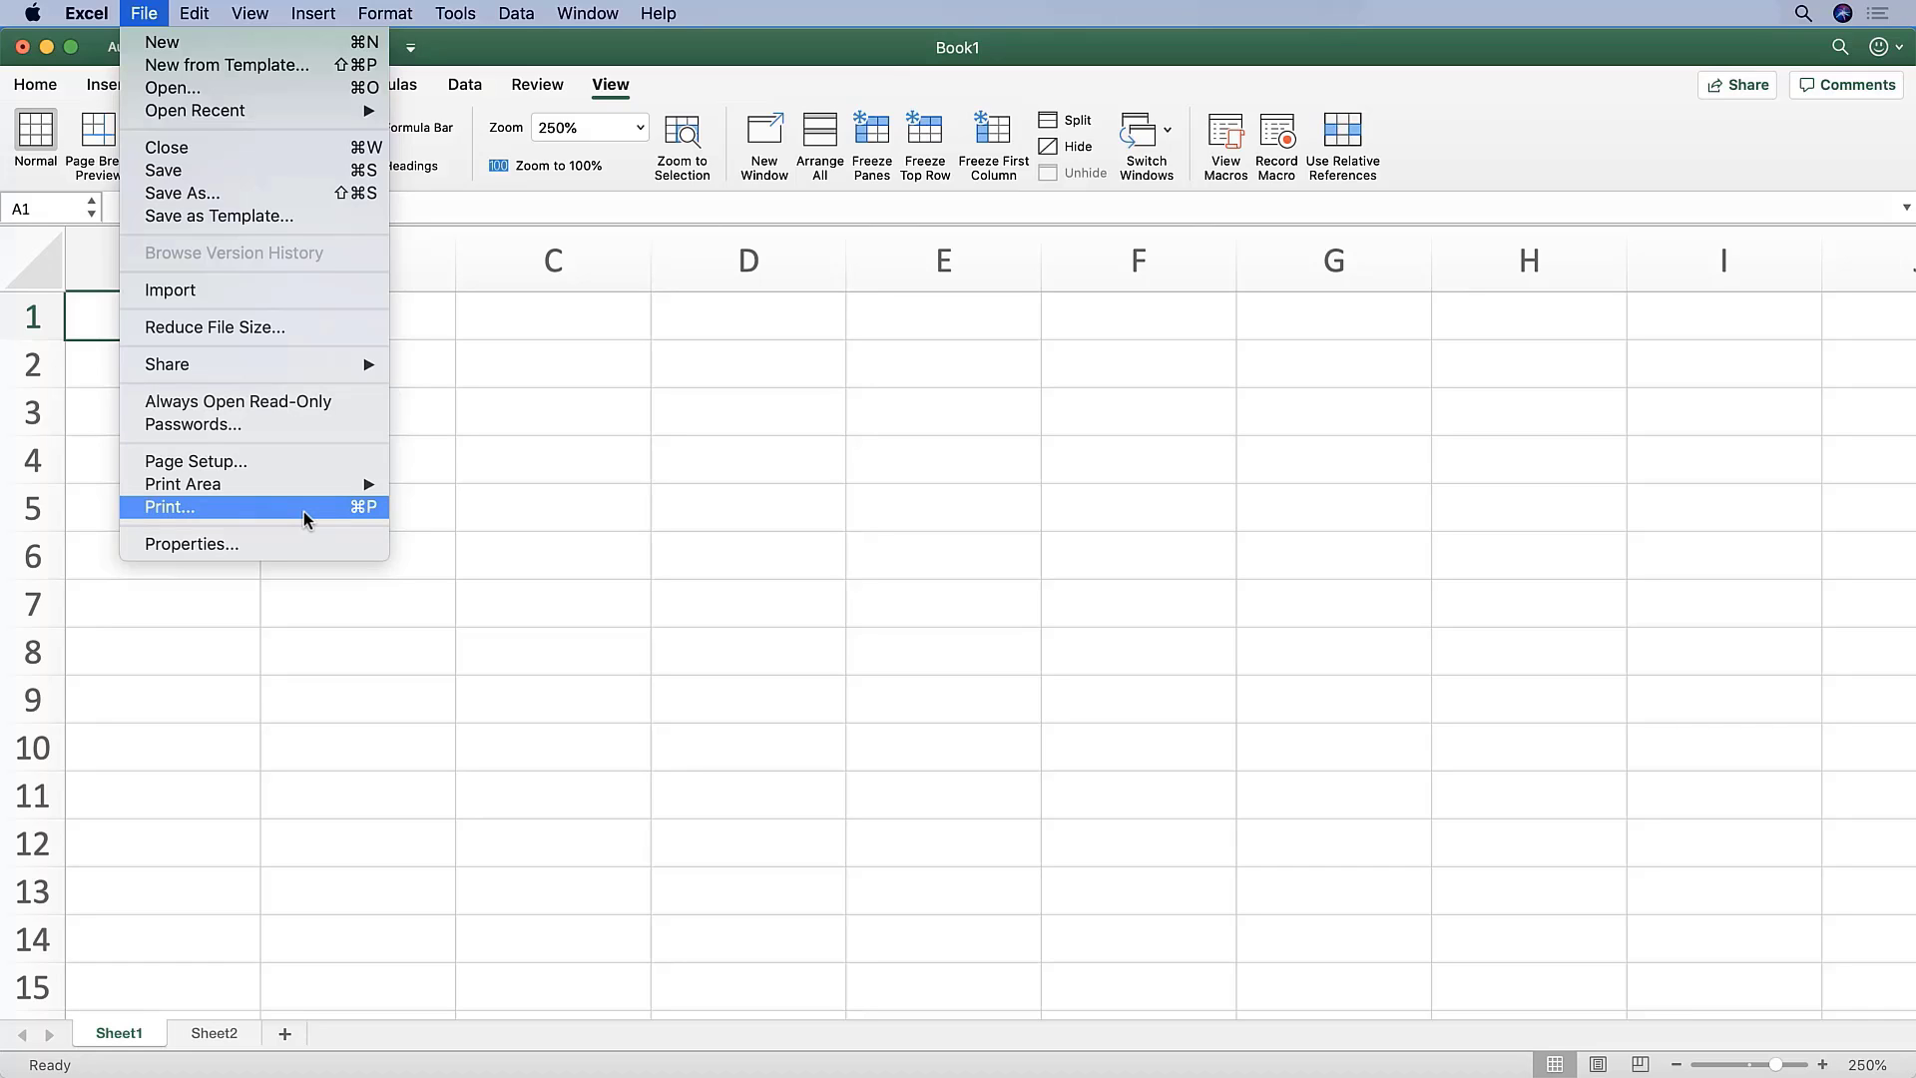
mouse_move(279, 503)
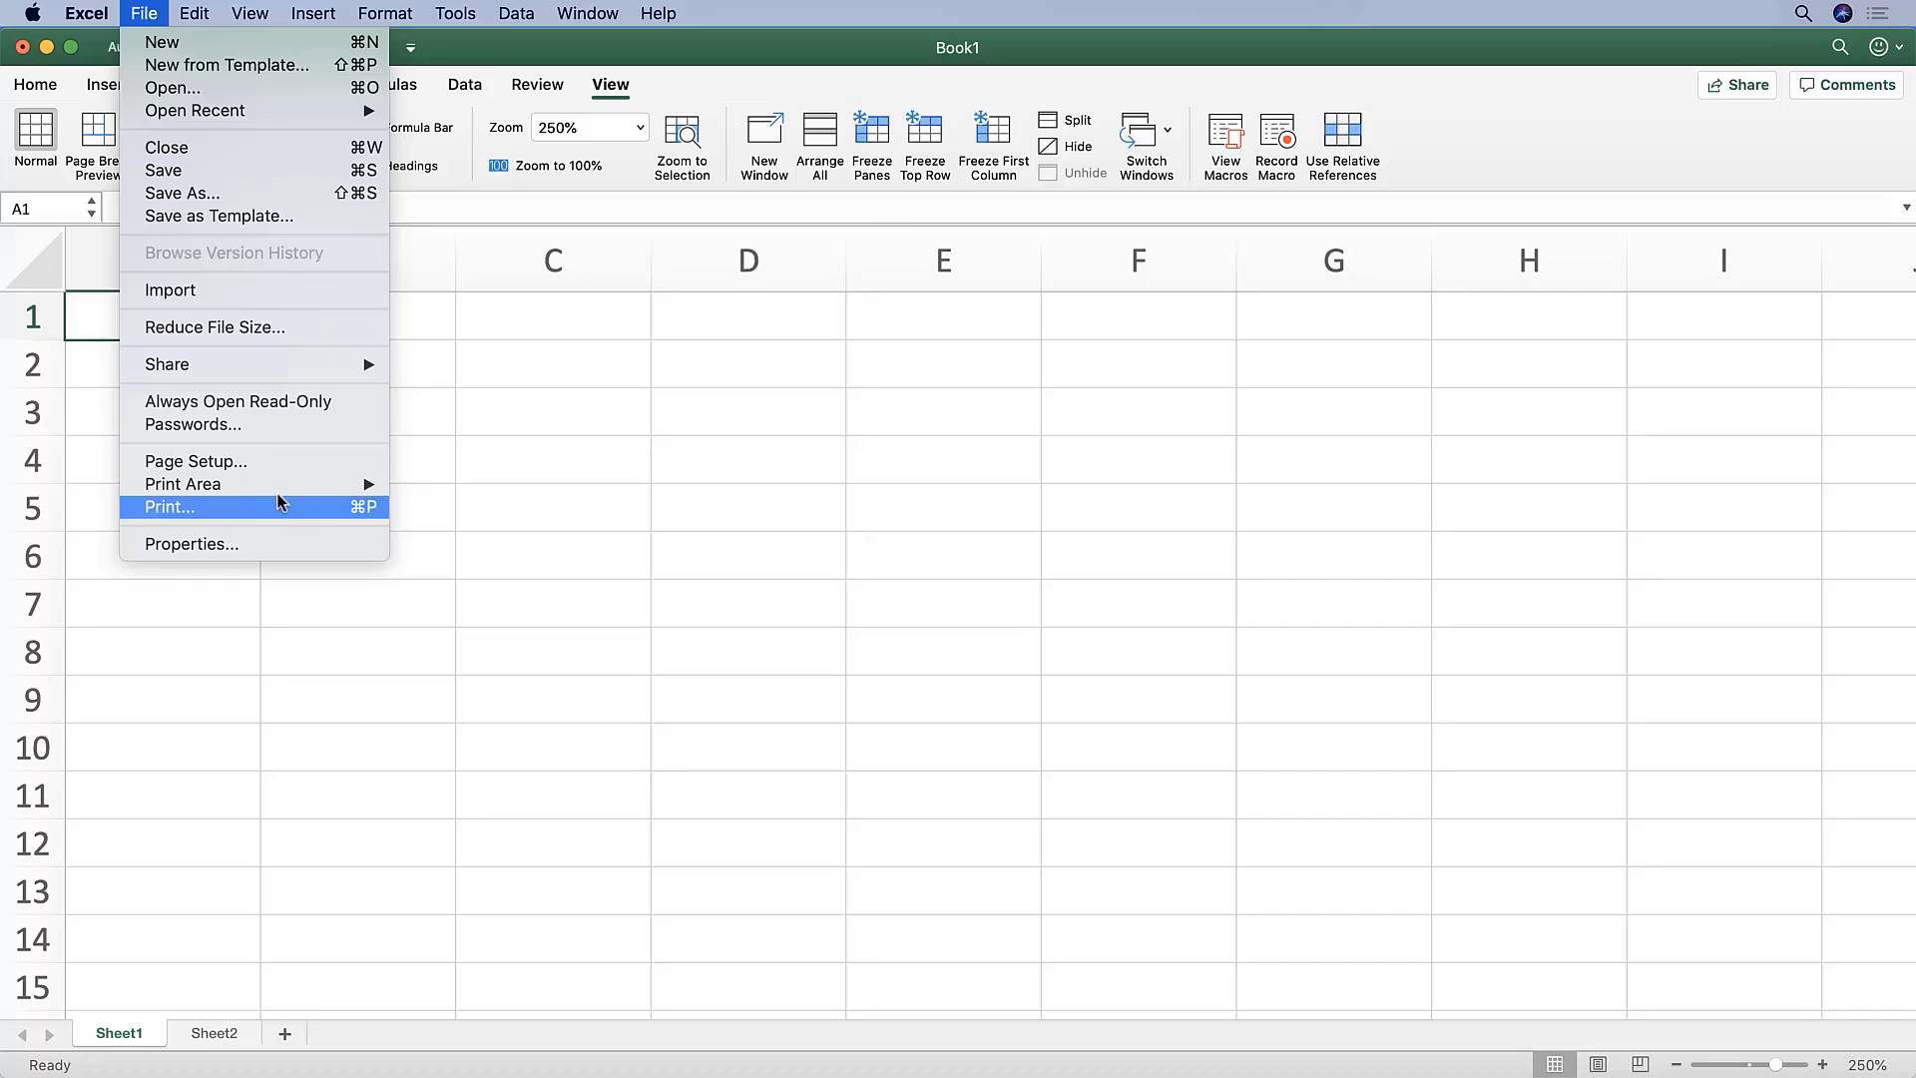
mouse_move(173, 88)
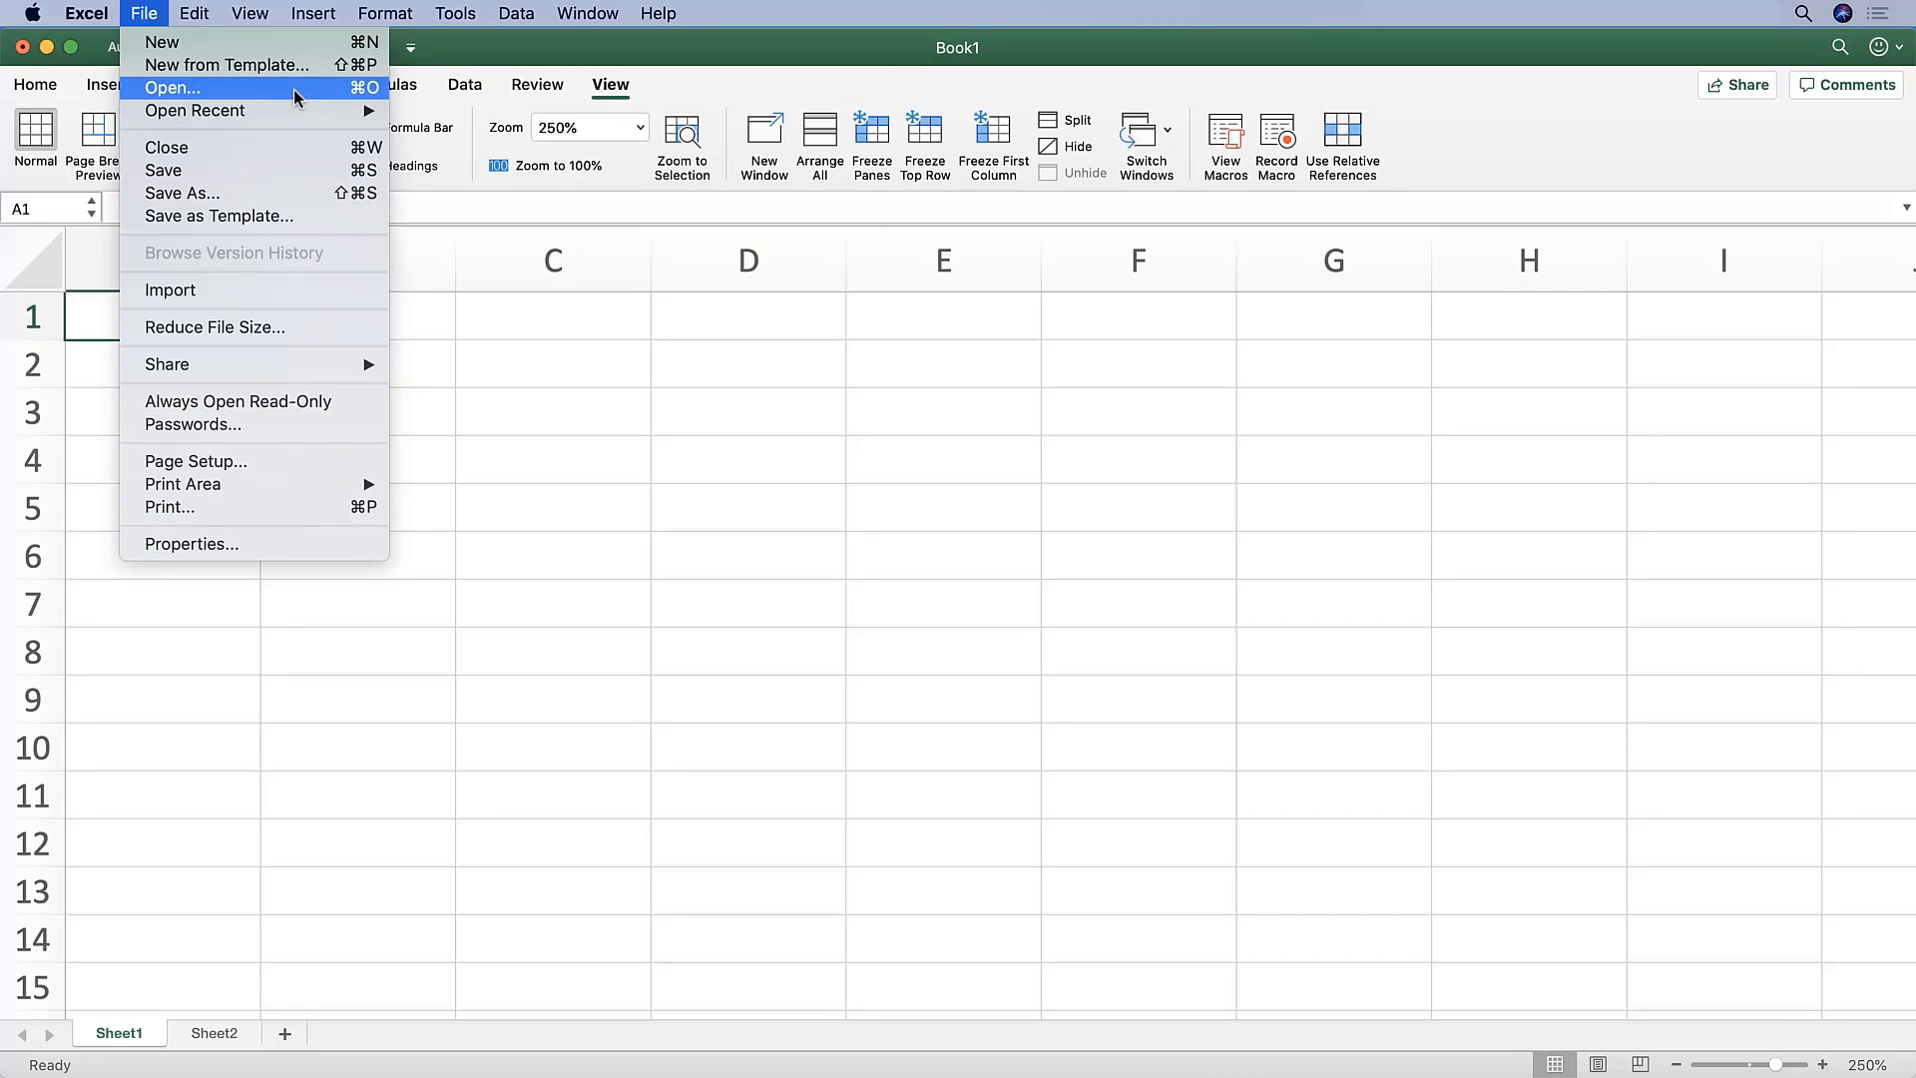
mouse_move(276, 96)
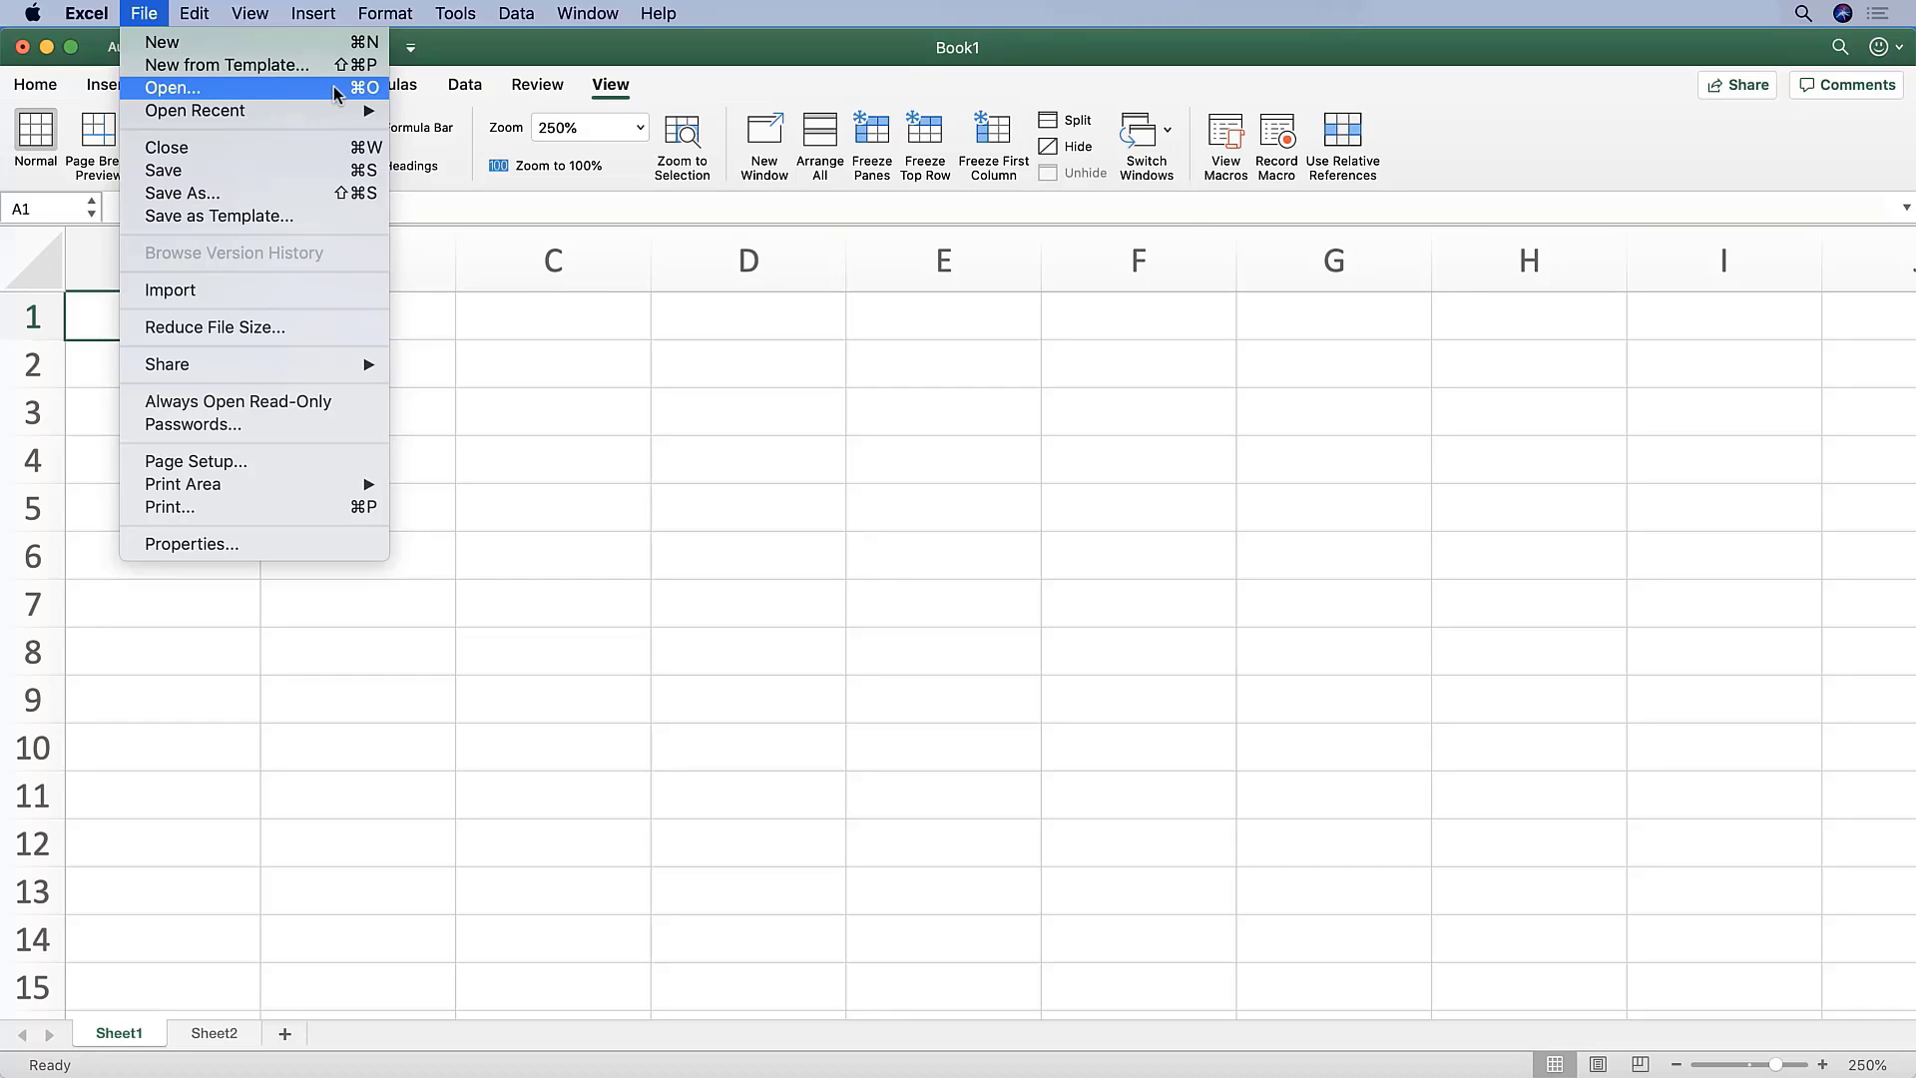
mouse_move(164, 172)
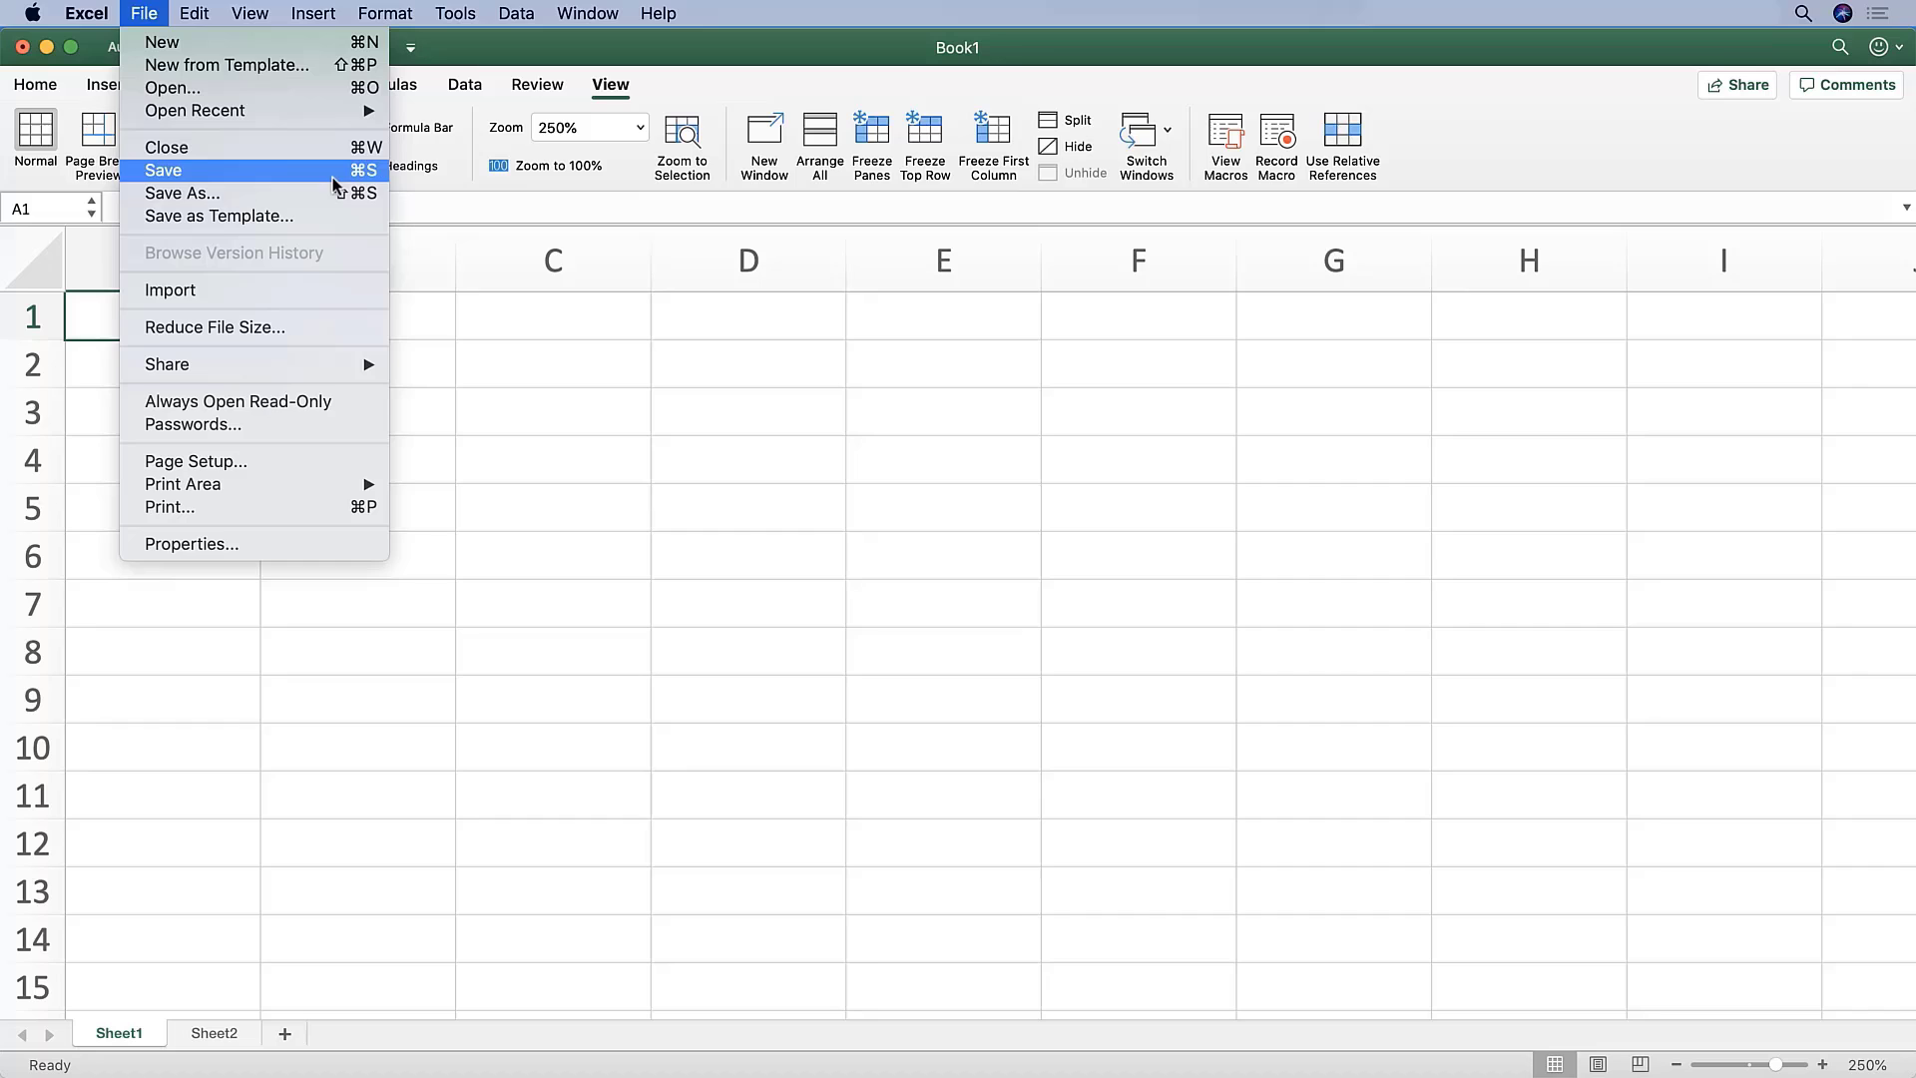